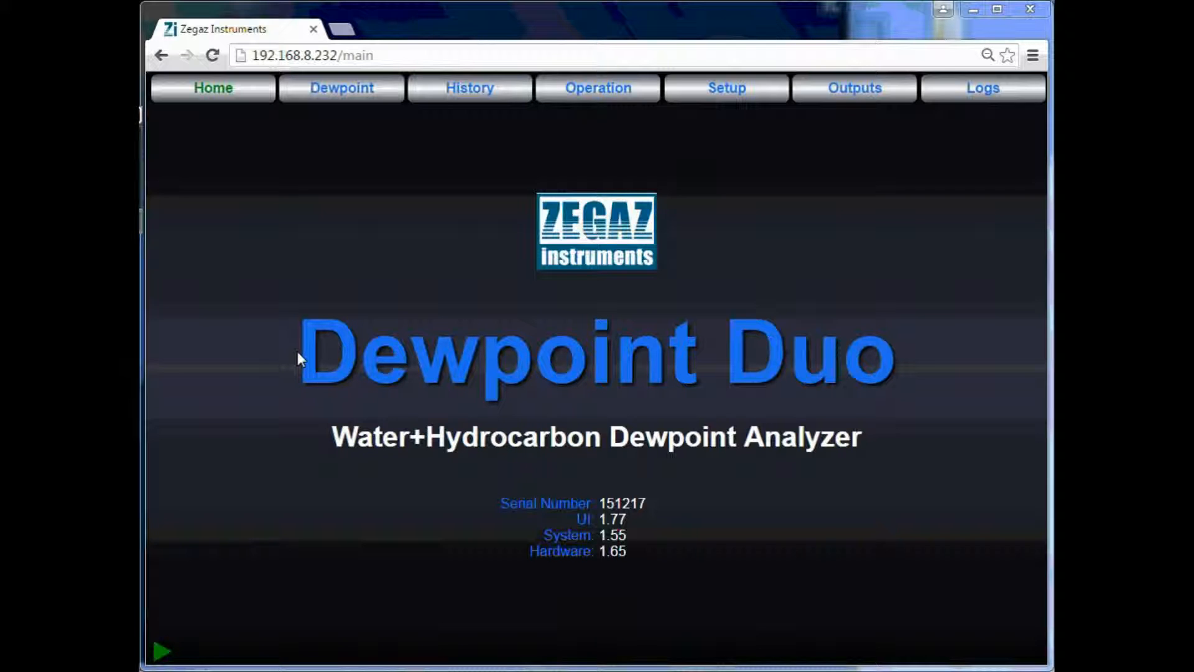
mouse_move(599, 496)
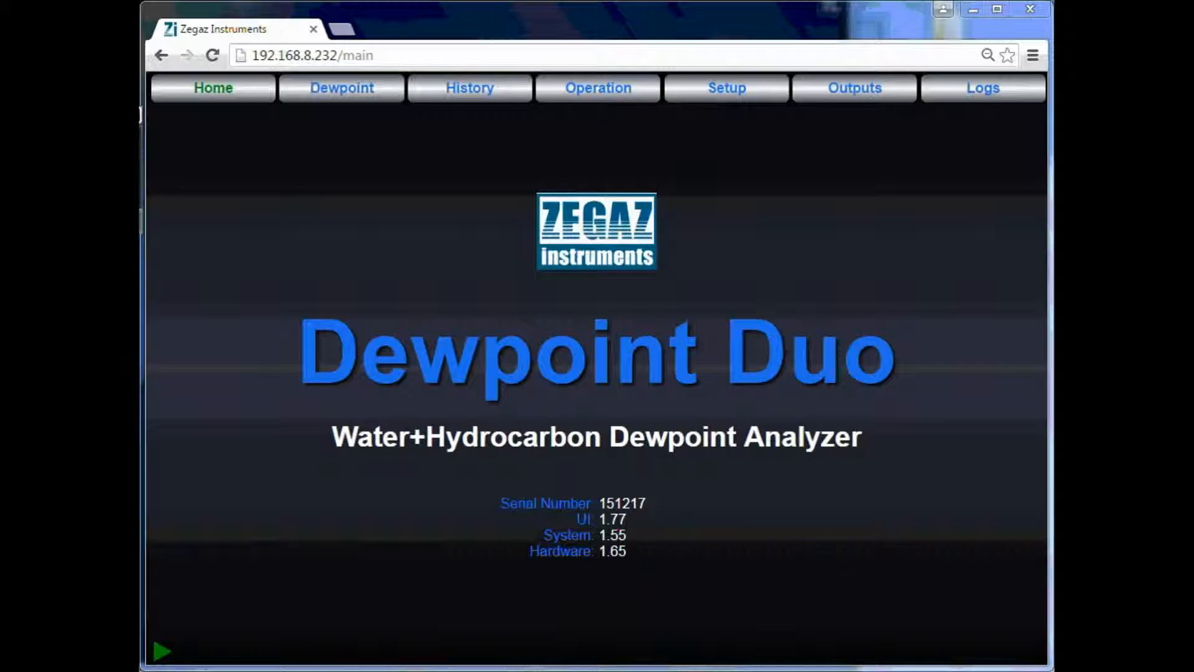
- Show the current hydrocarbon dewpoint, water dewpoint and moisture content readings
click(341, 87)
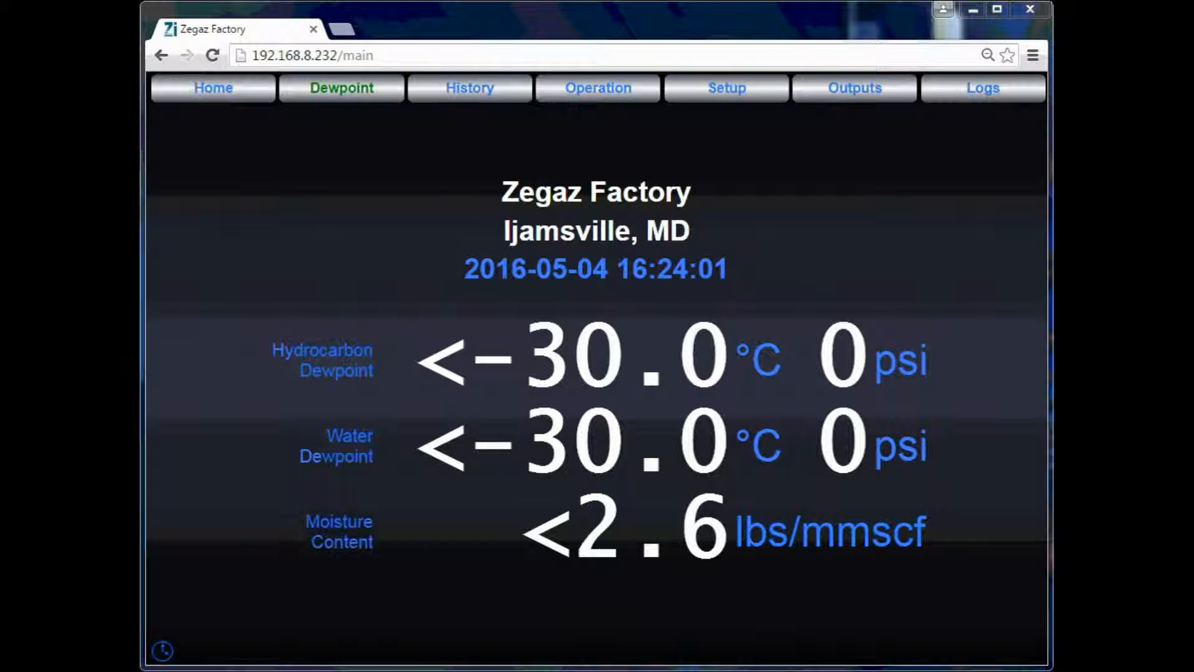
- View the logged readings history and page back through older records to the previous day
click(469, 87)
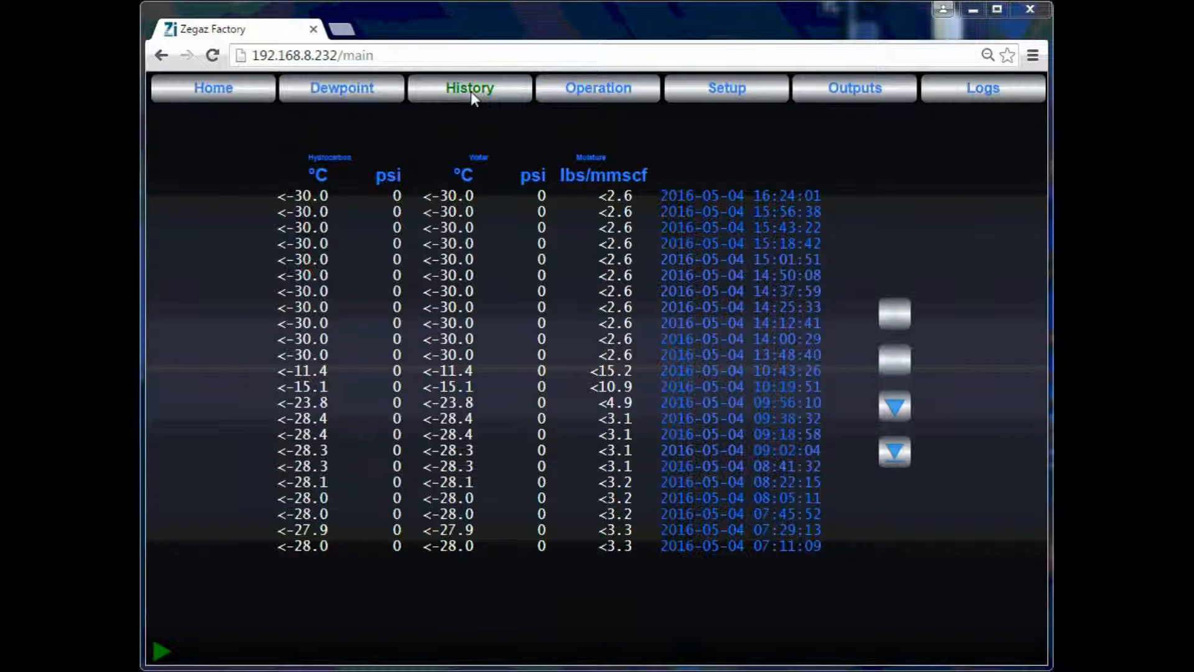
mouse_move(474, 99)
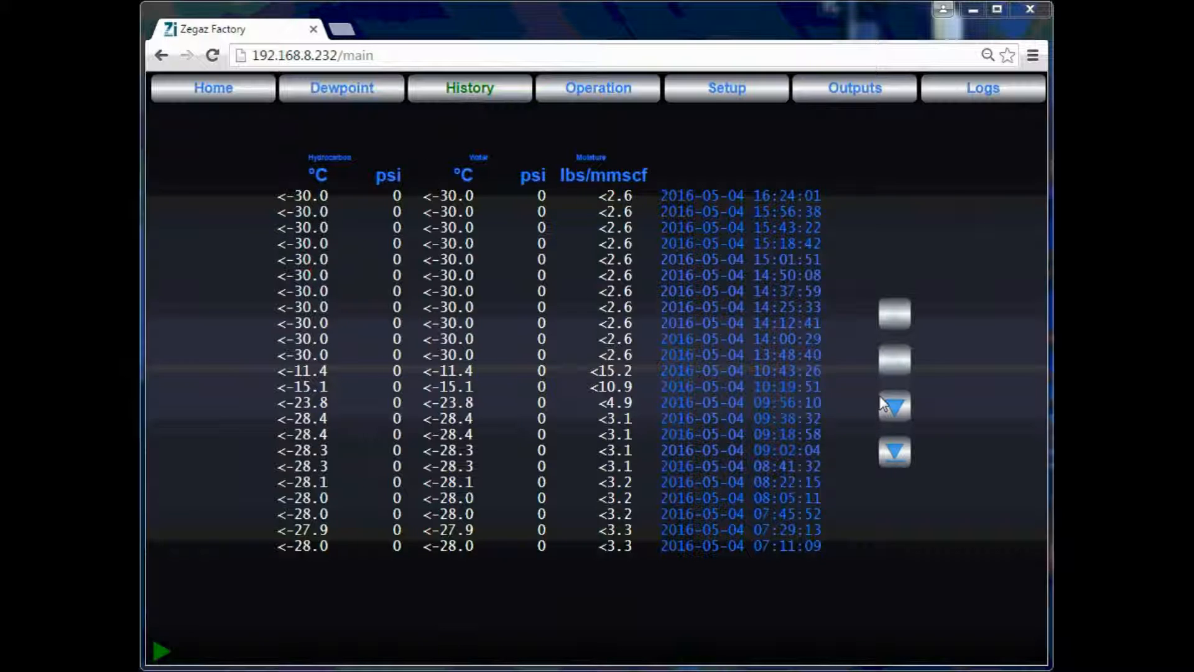
click(894, 405)
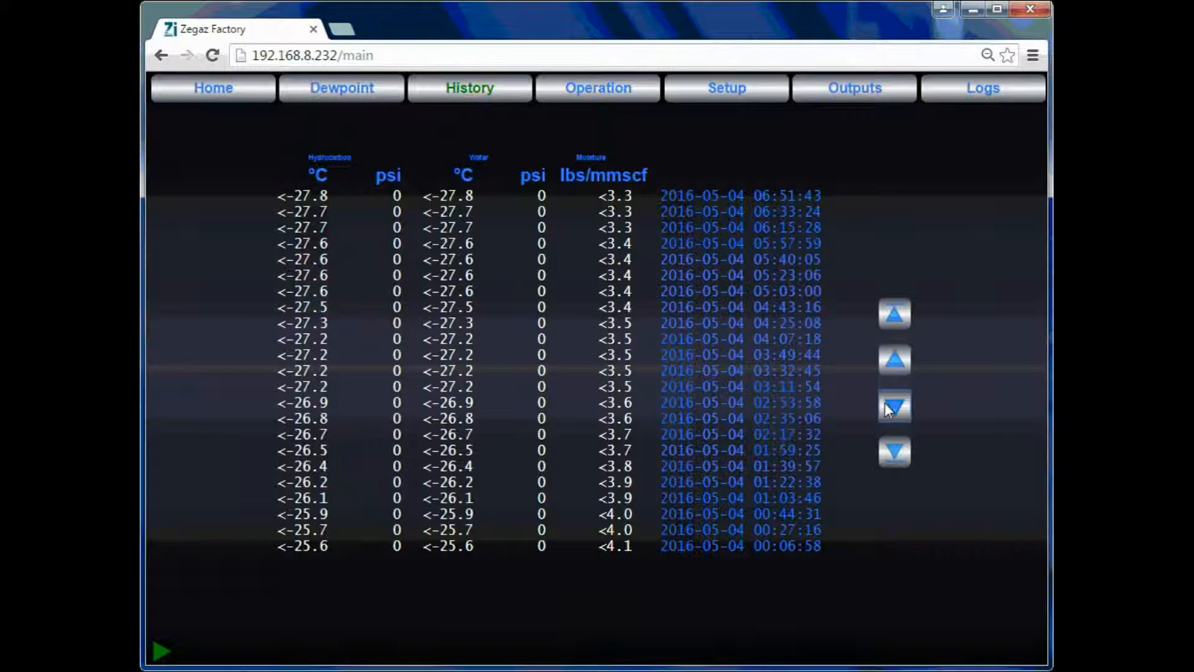
click(894, 450)
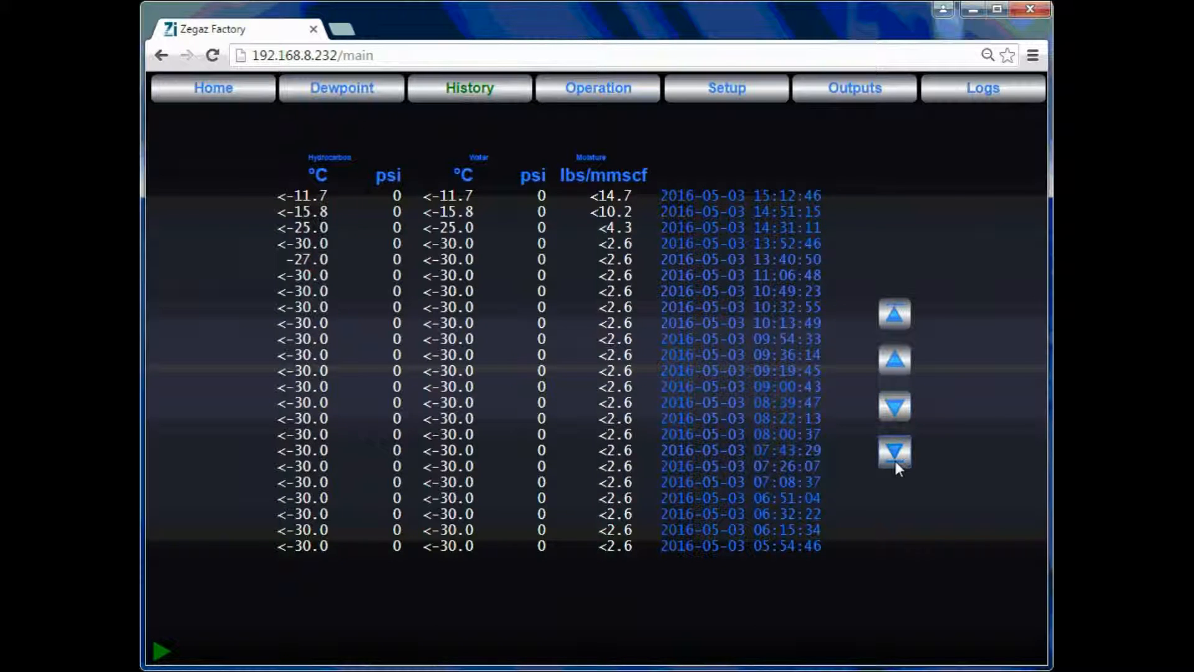
click(895, 450)
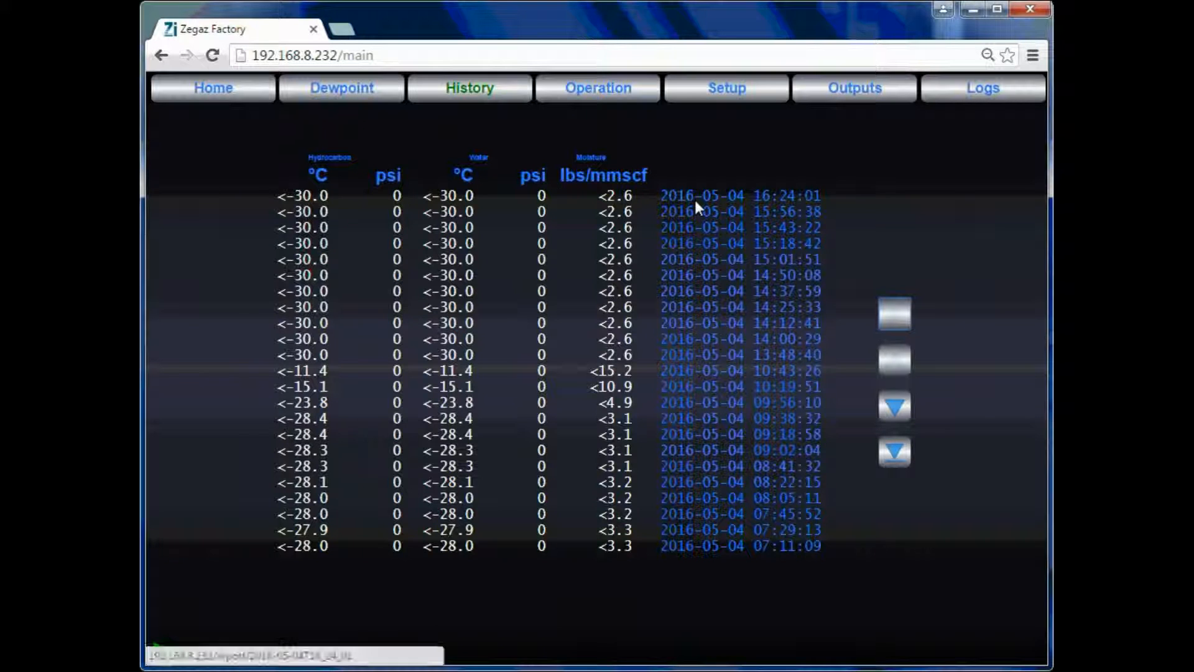
click(738, 195)
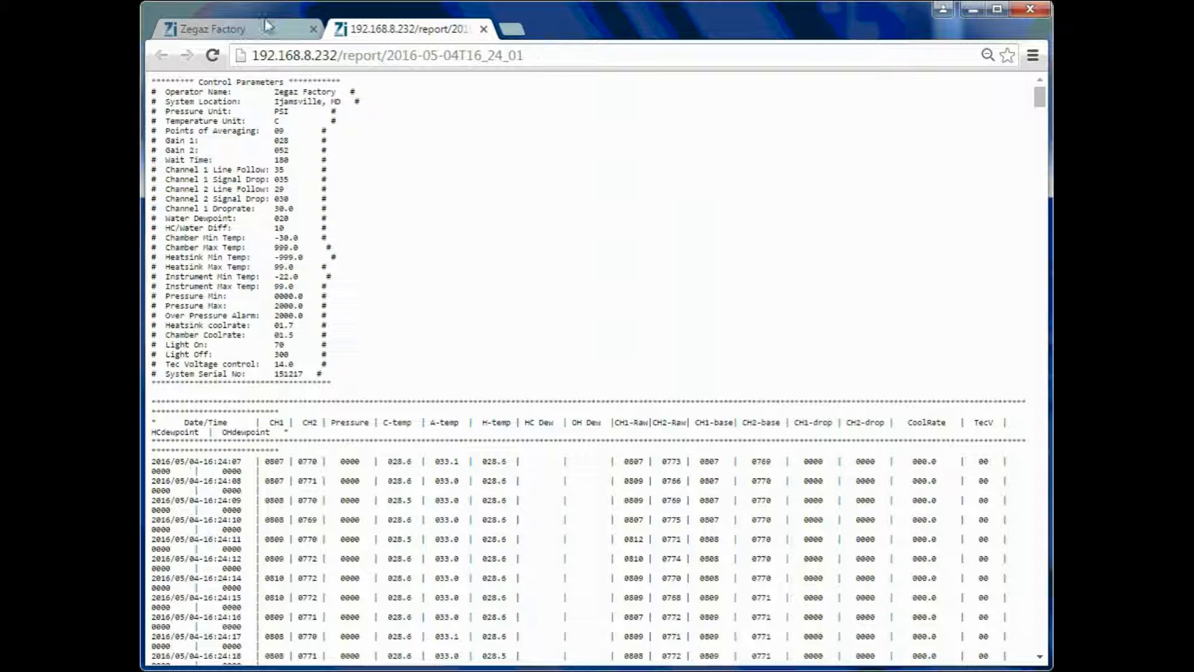
click(213, 29)
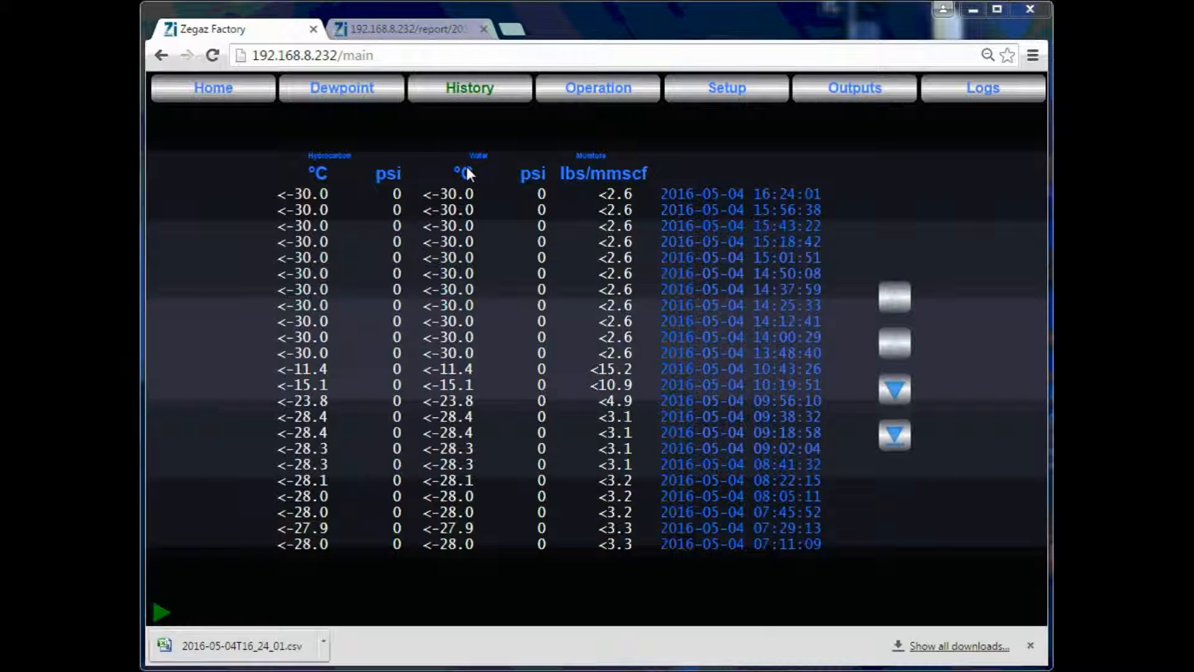
mouse_move(572, 160)
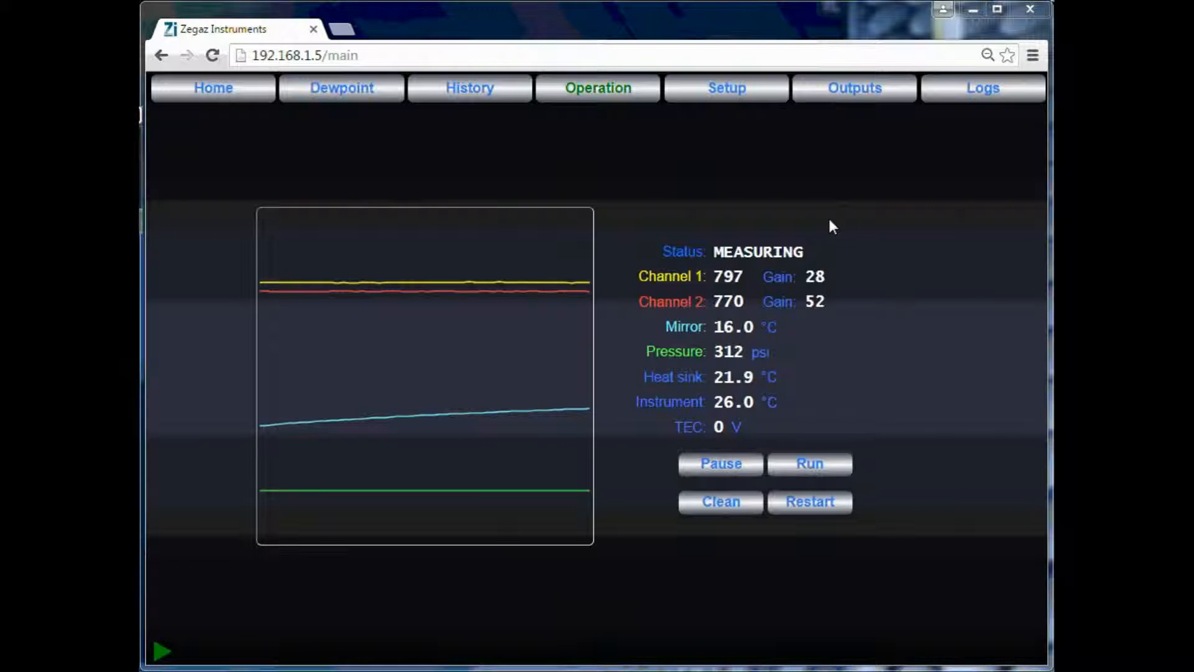
mouse_move(931, 202)
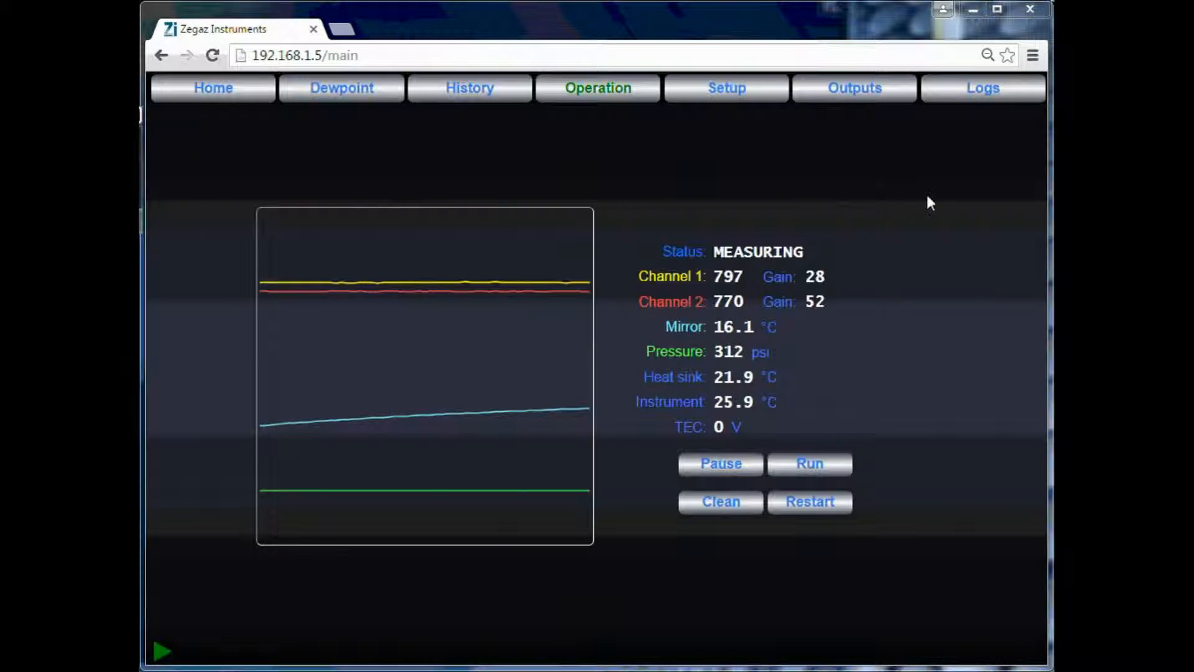
mouse_move(858, 465)
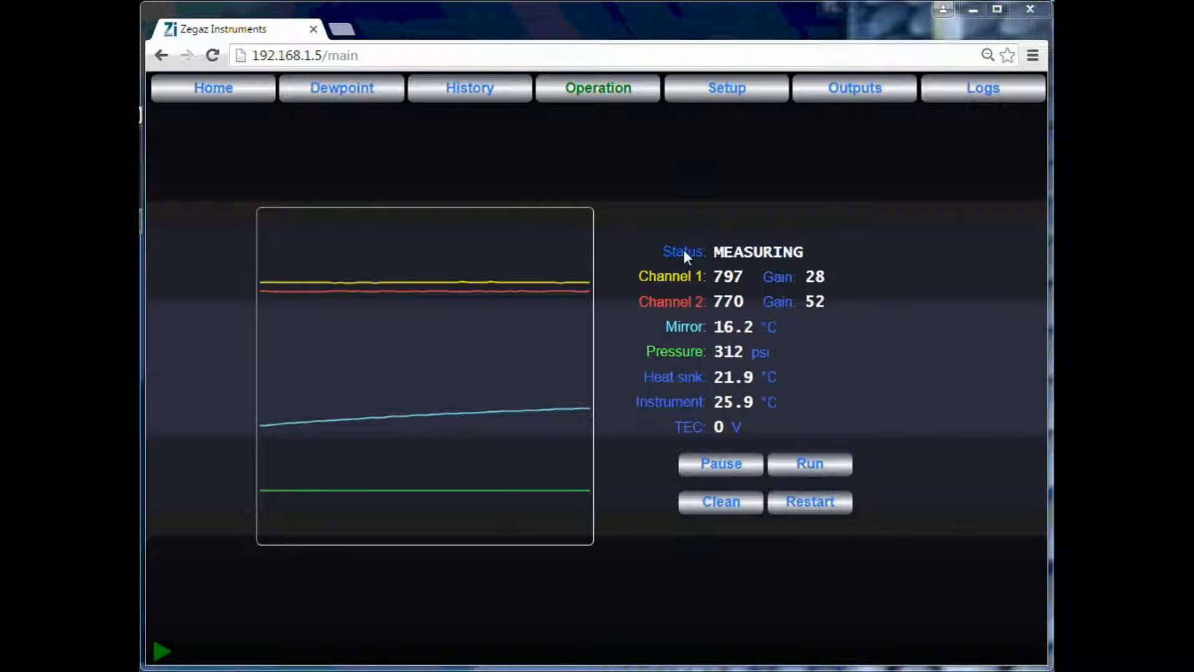
mouse_move(660, 286)
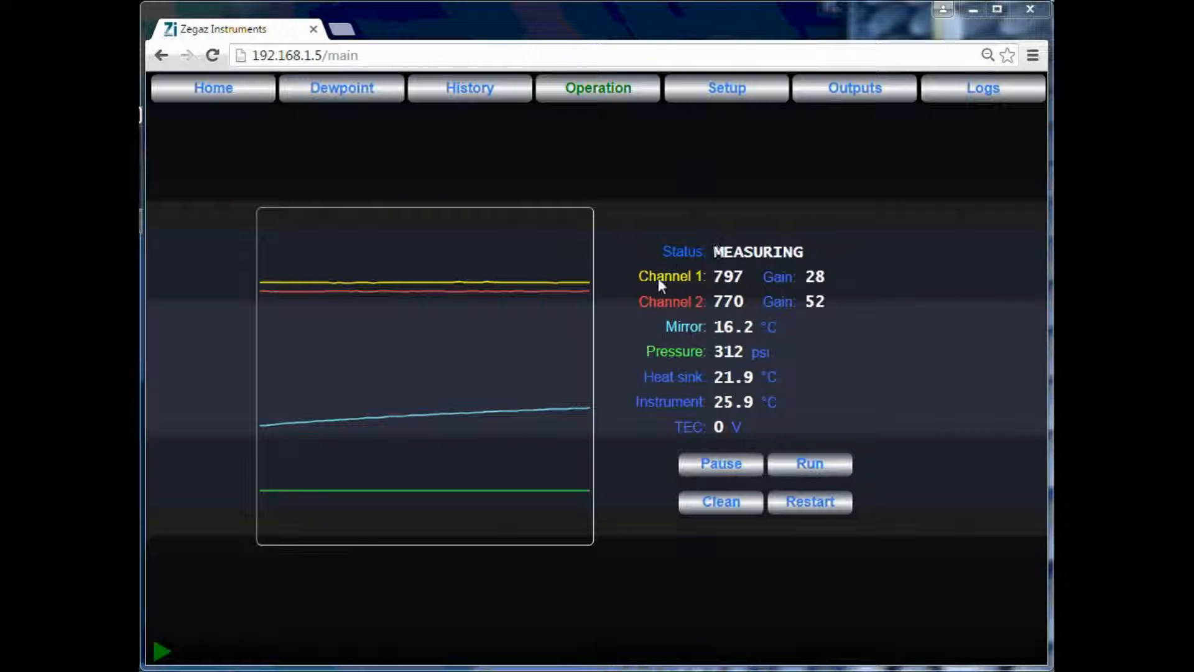
mouse_move(646, 311)
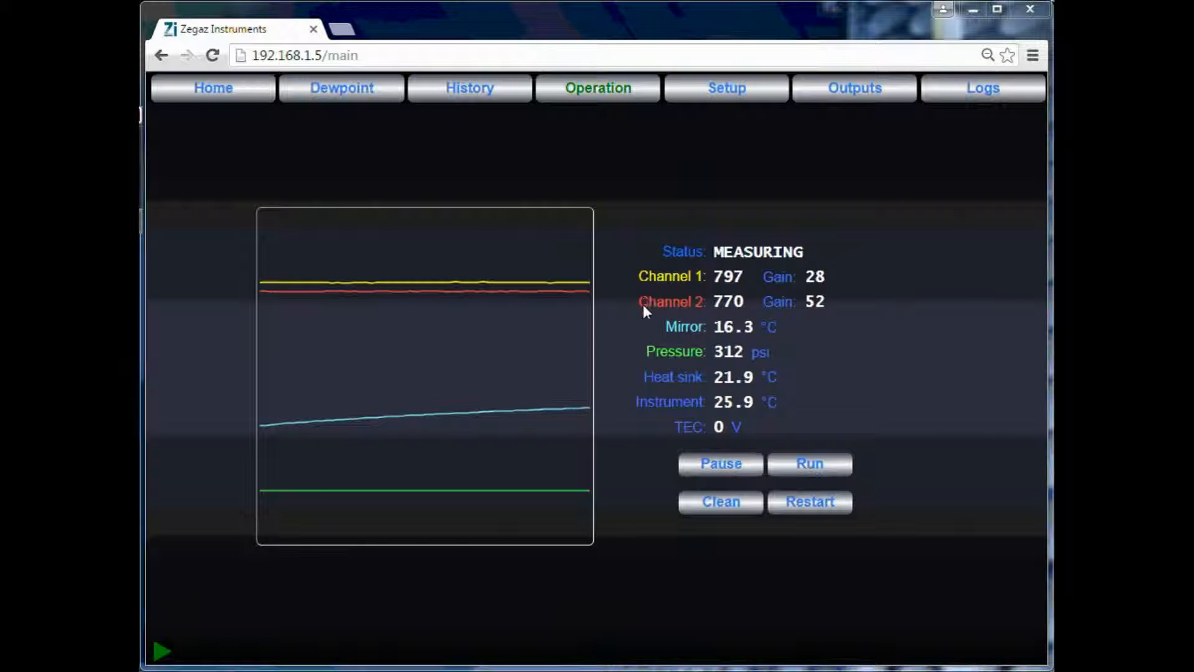
mouse_move(836, 278)
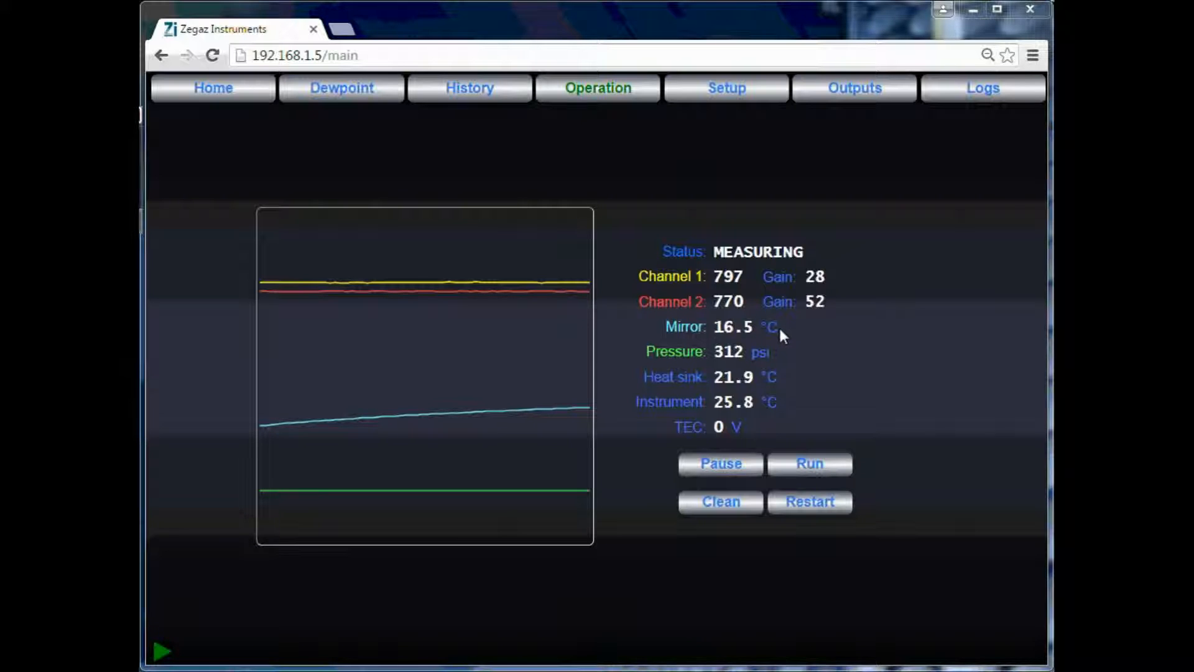
mouse_move(786, 362)
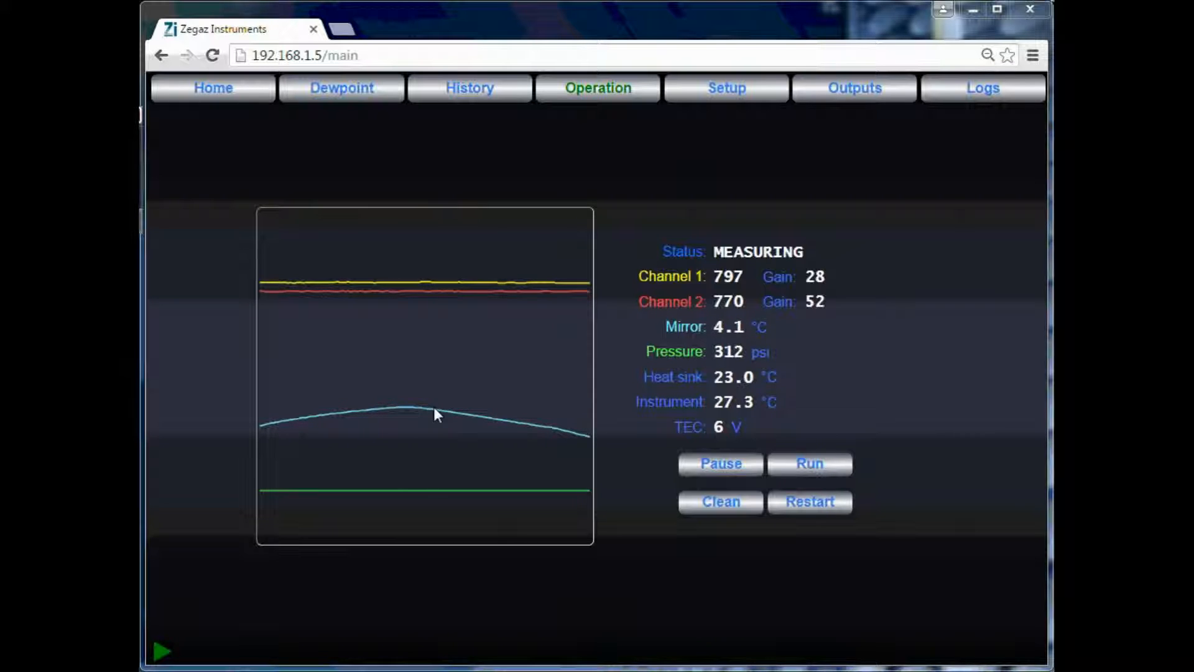
mouse_move(577, 458)
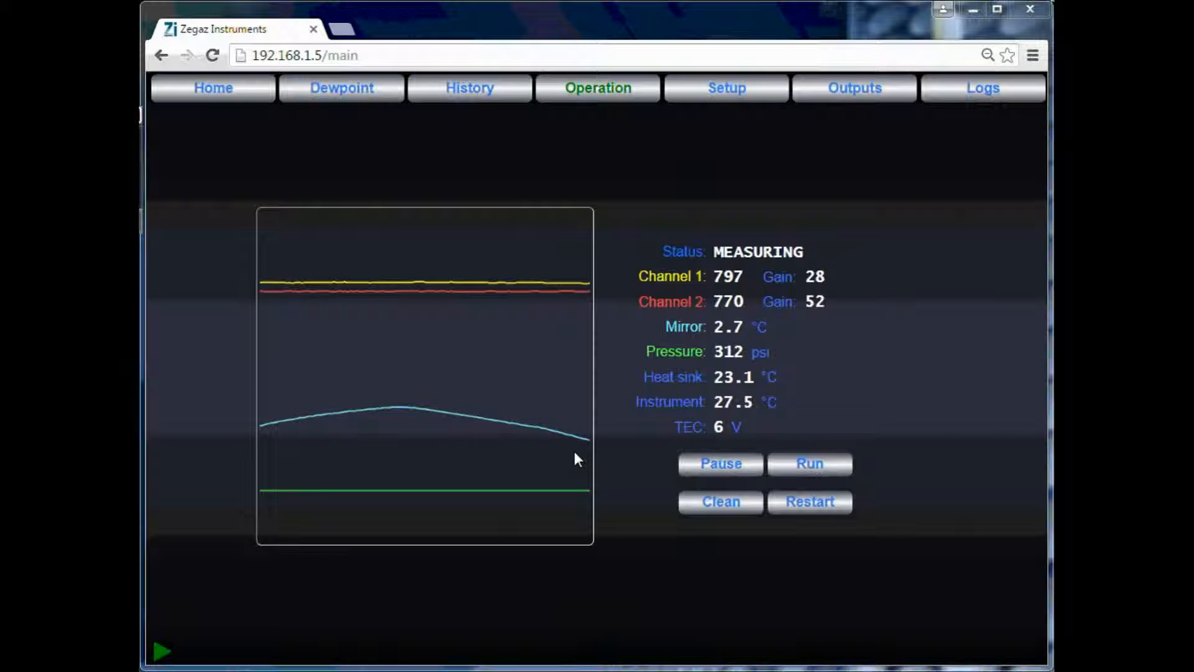
mouse_move(211, 494)
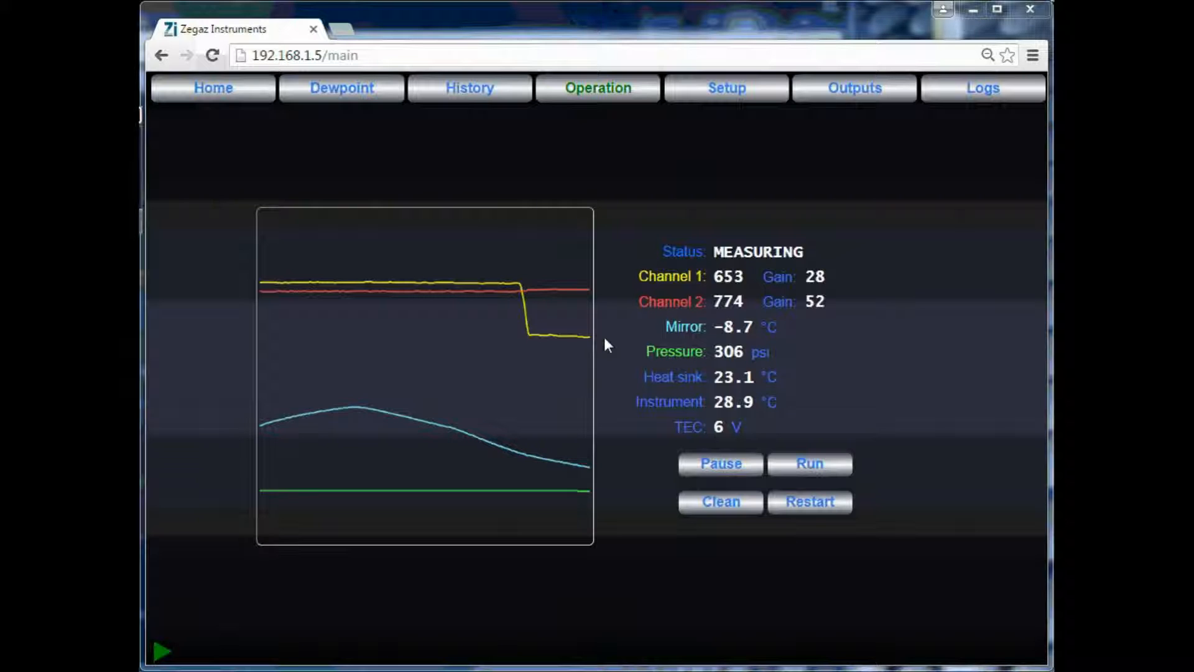
mouse_move(277, 143)
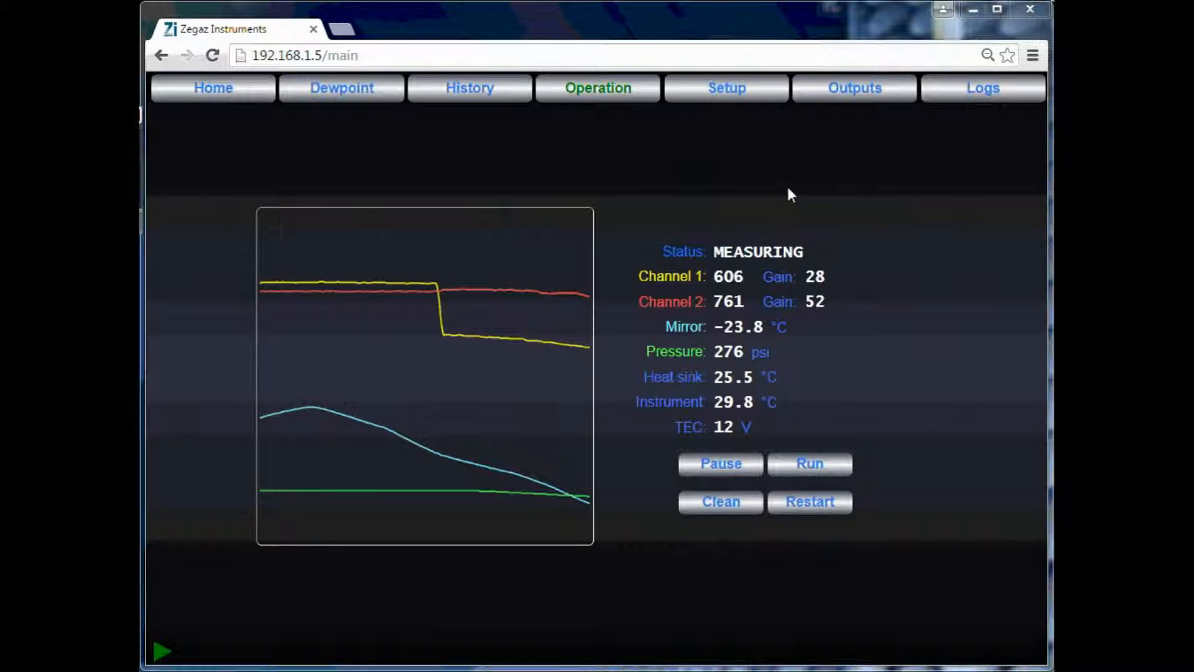
mouse_move(646, 449)
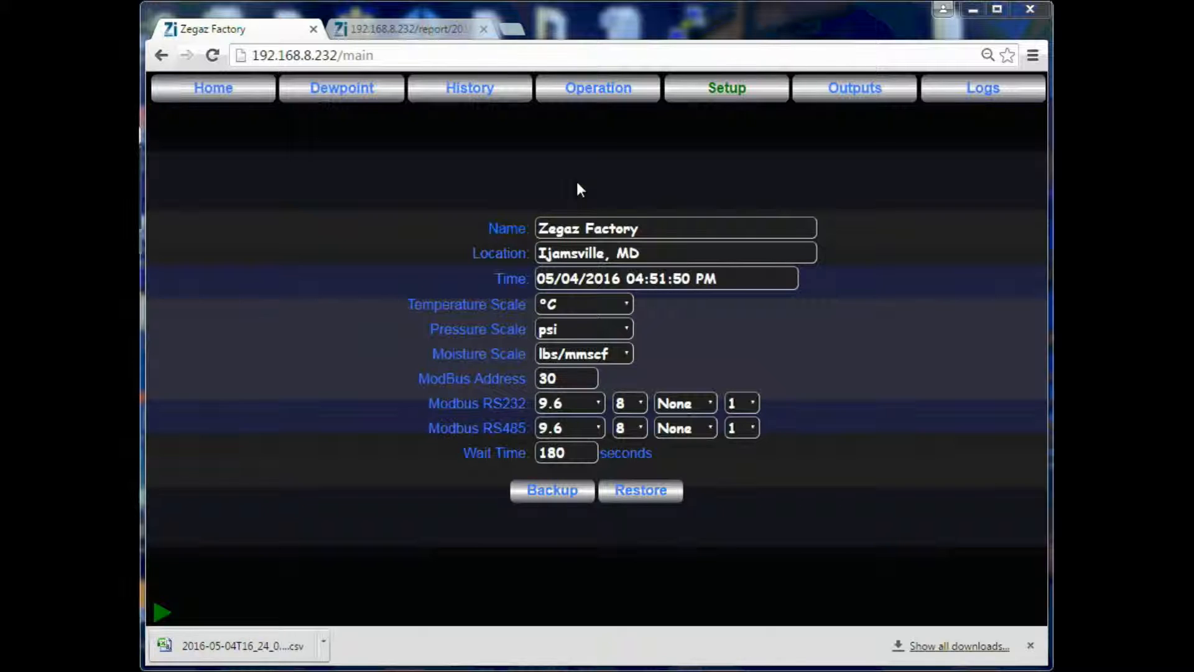
mouse_move(429, 199)
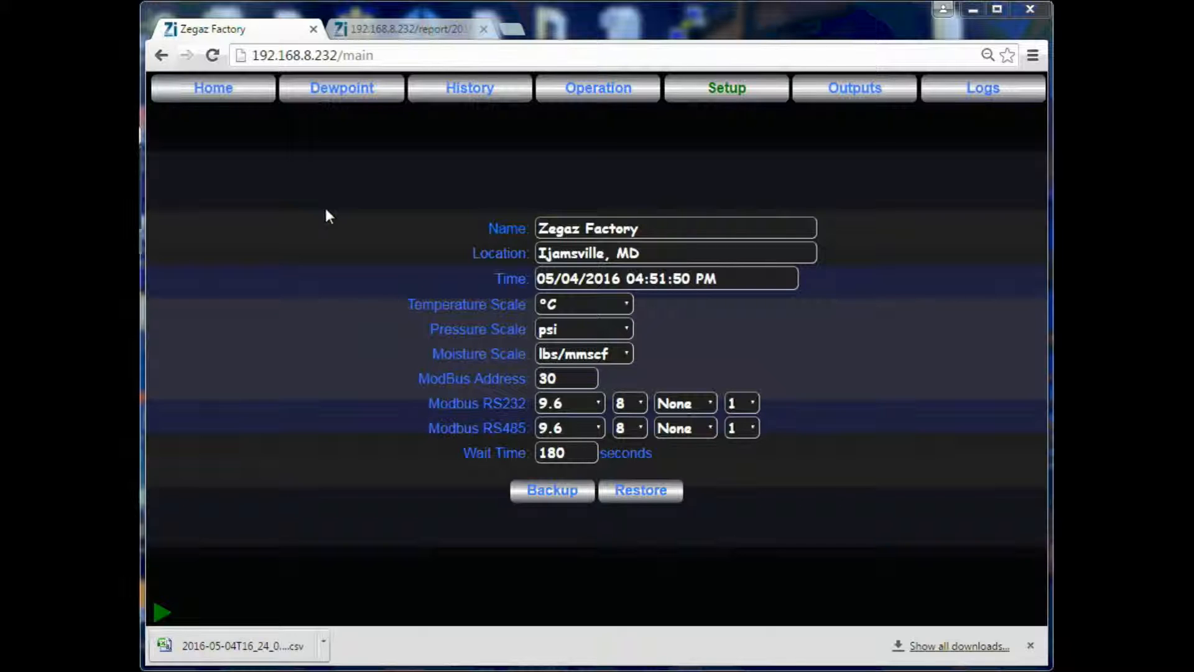
mouse_move(402, 317)
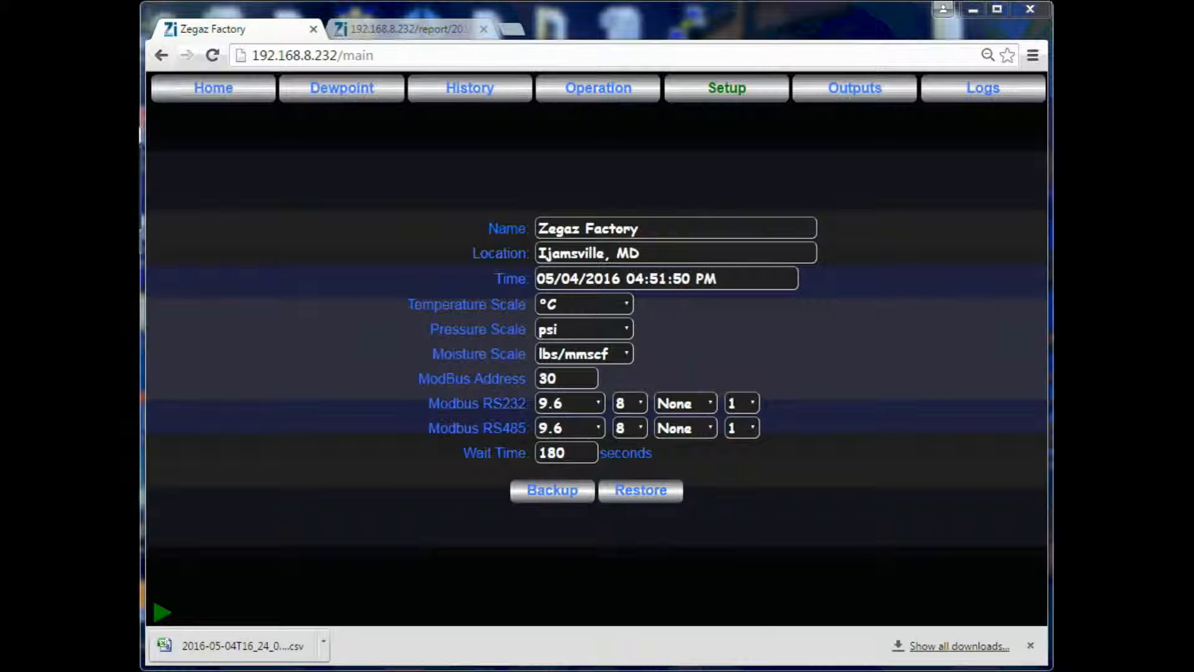
mouse_move(434, 389)
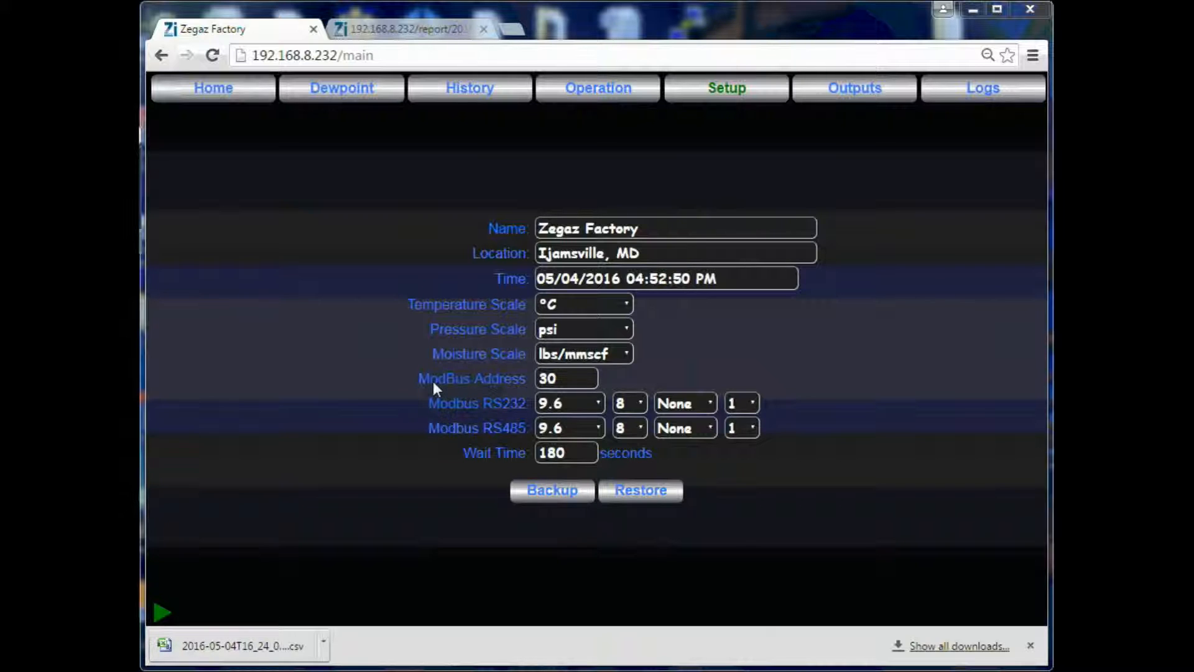
mouse_move(512, 455)
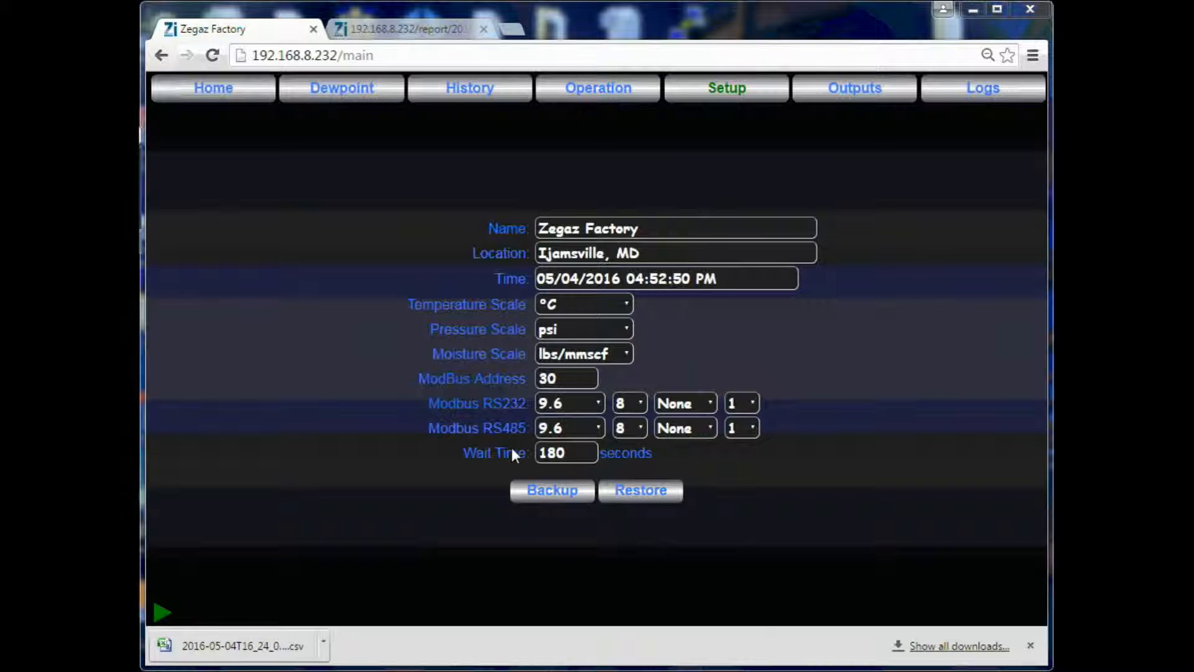
mouse_move(494, 485)
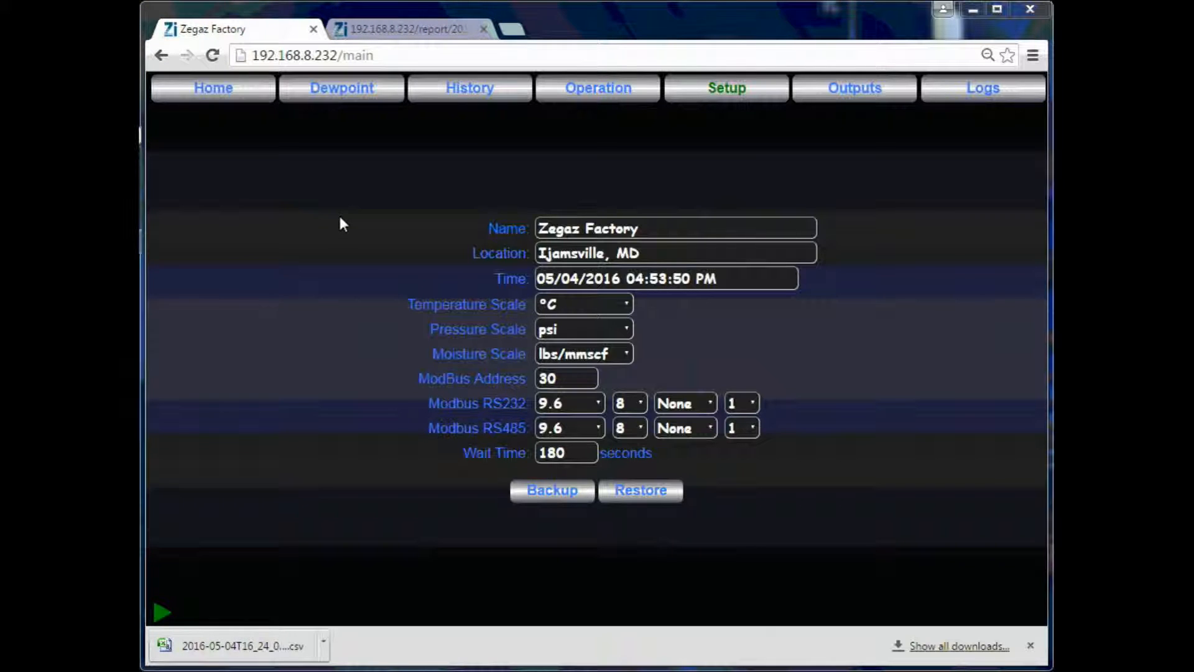
mouse_move(396, 229)
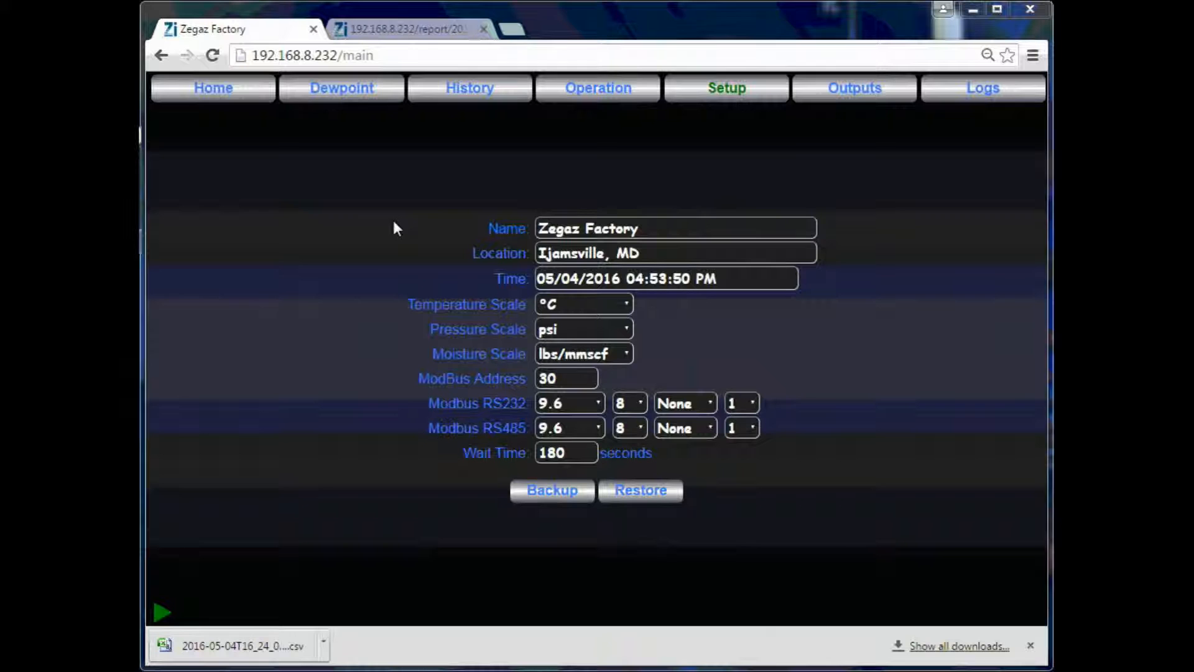
mouse_move(422, 50)
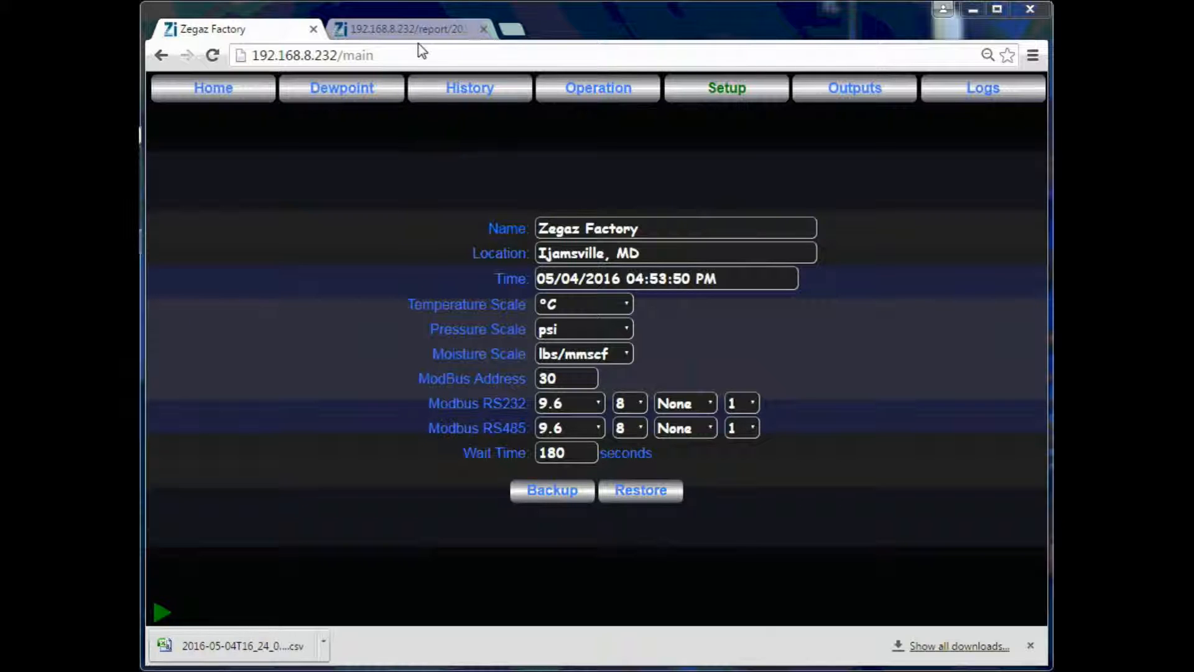
- Show the Outputs page with analog output ranges, alarm thresholds and relay states
click(409, 28)
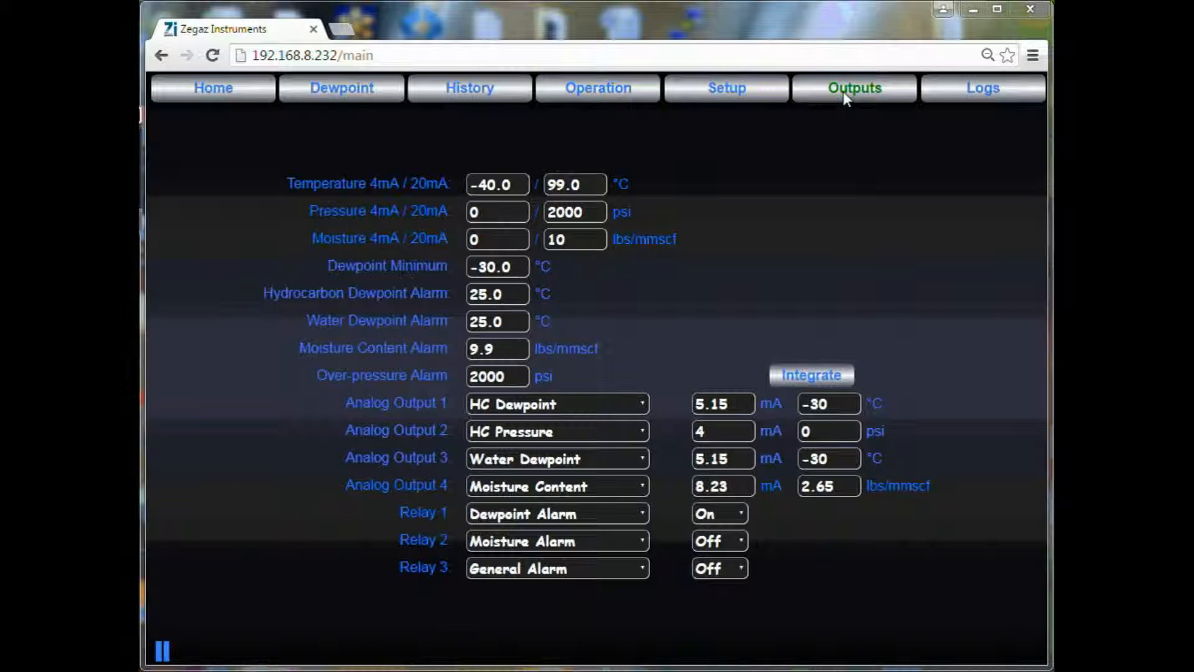
mouse_move(628, 185)
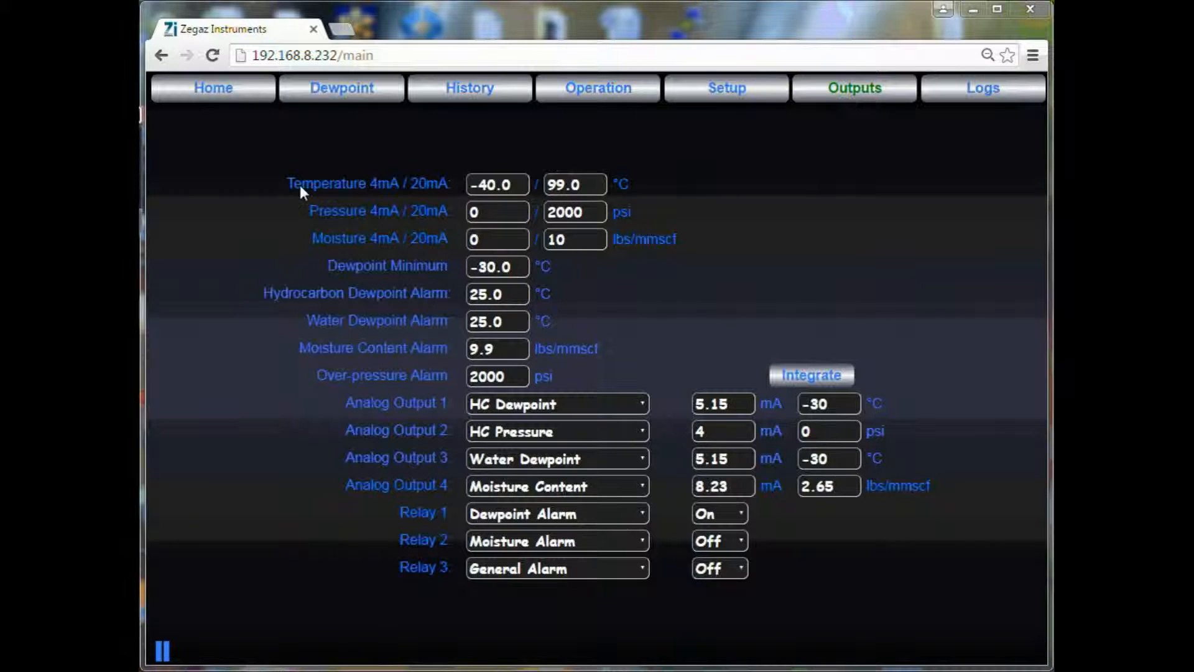
mouse_move(312, 243)
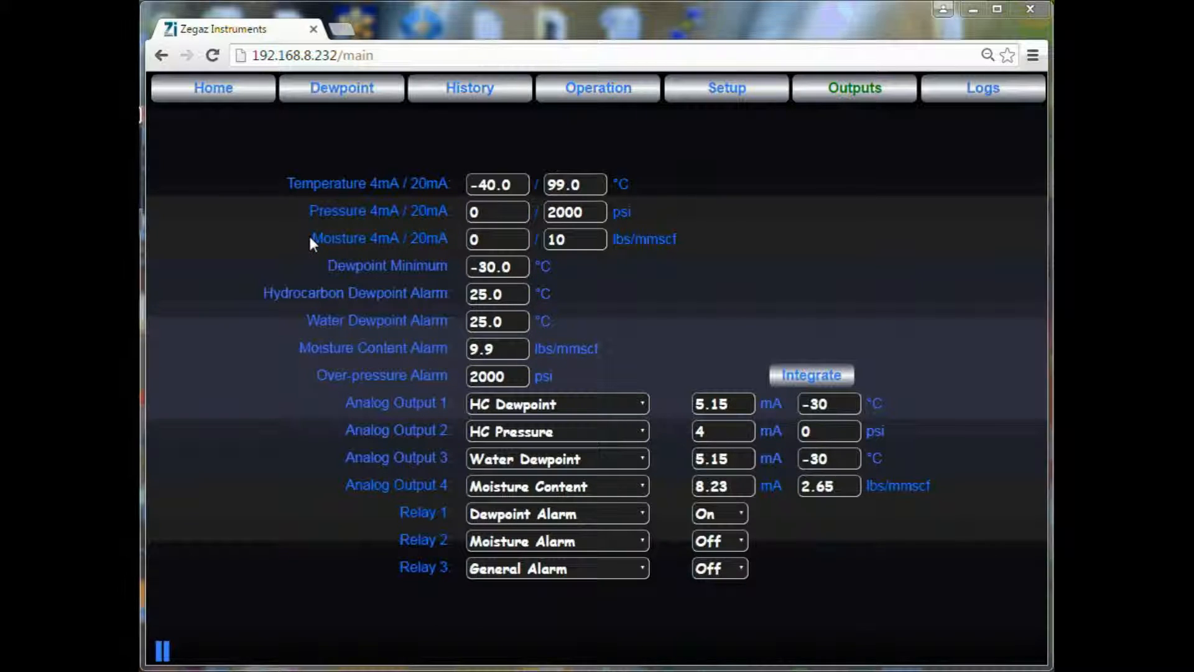
mouse_move(312, 258)
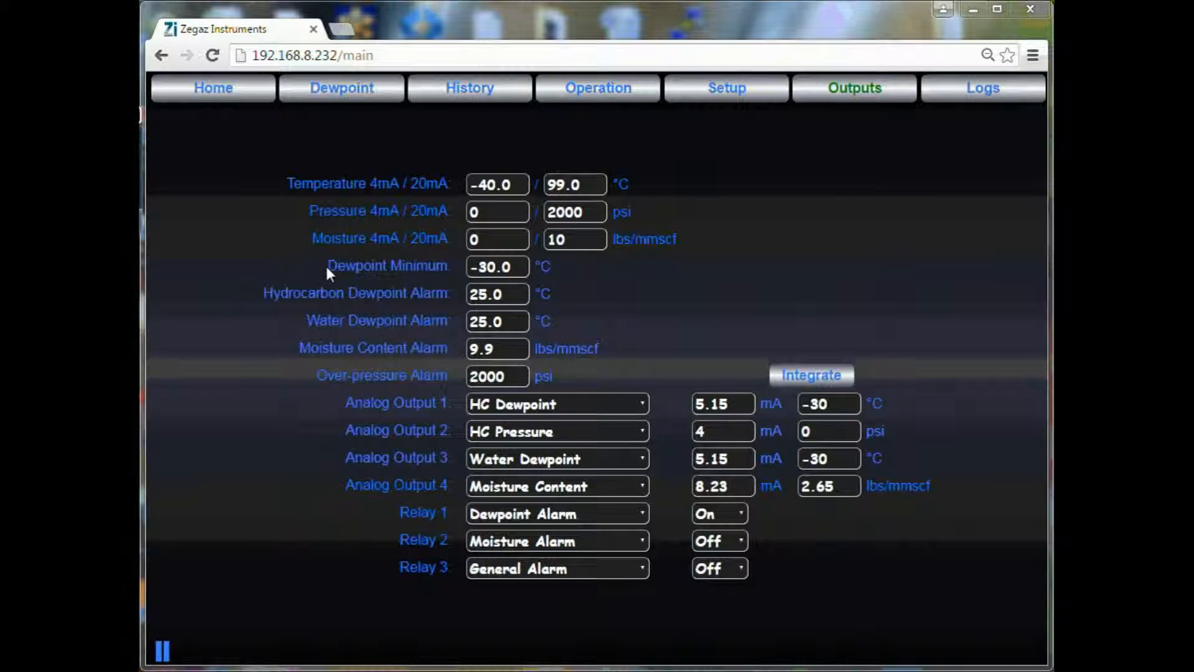
mouse_move(266, 297)
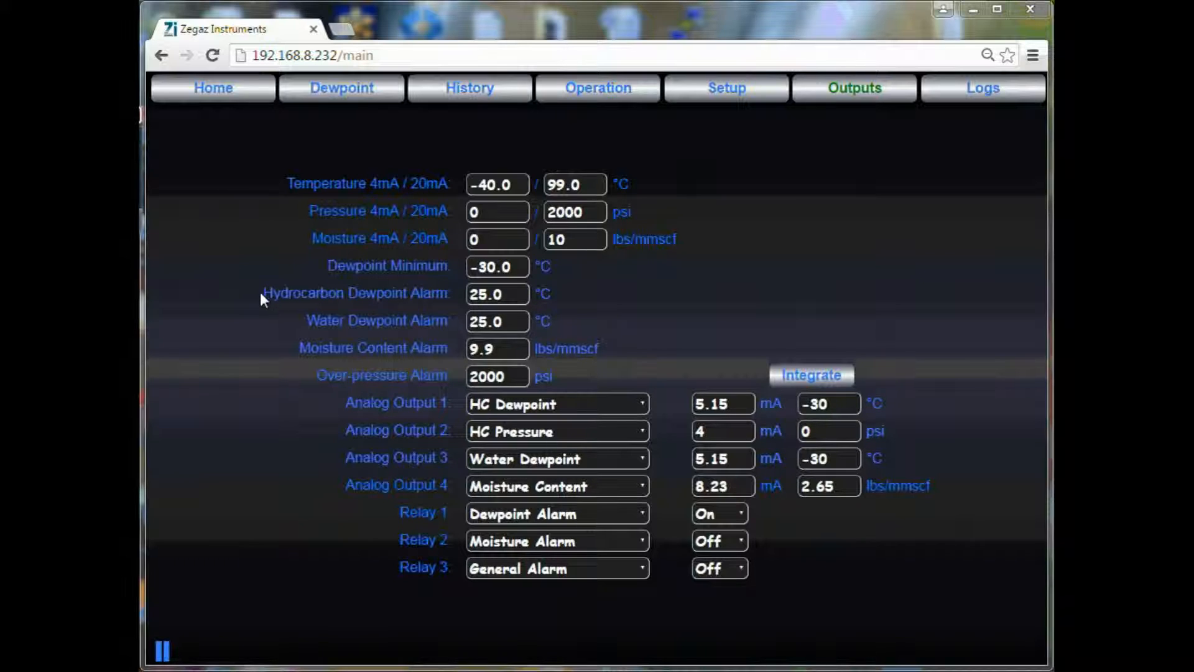
mouse_move(297, 351)
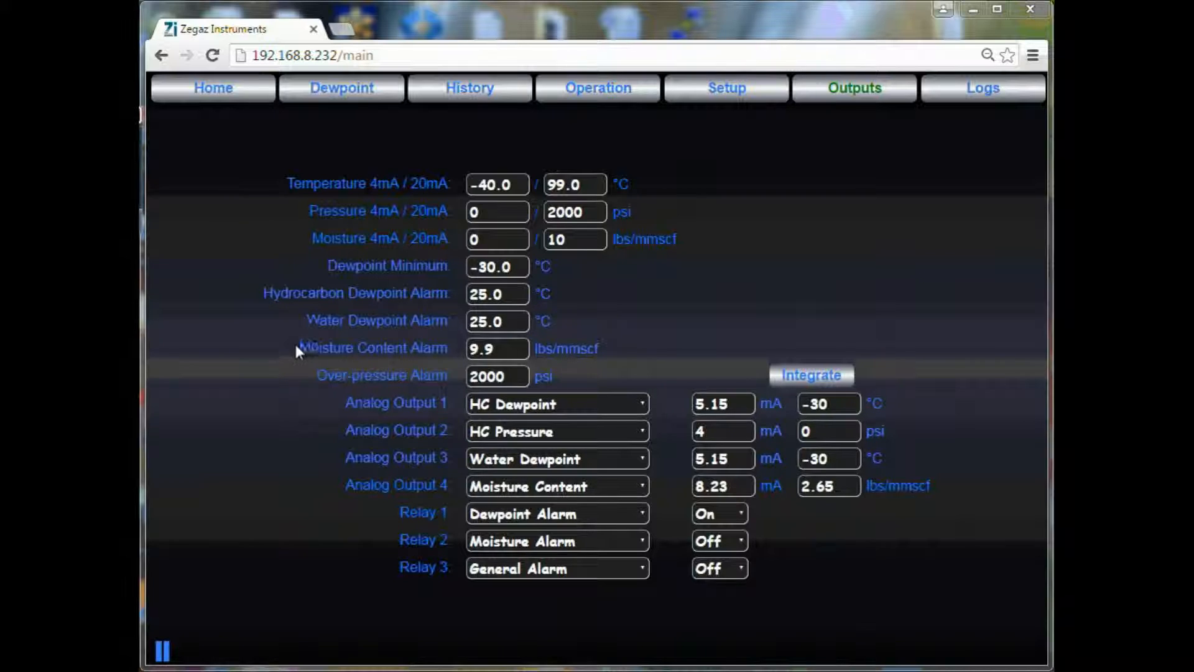
mouse_move(304, 372)
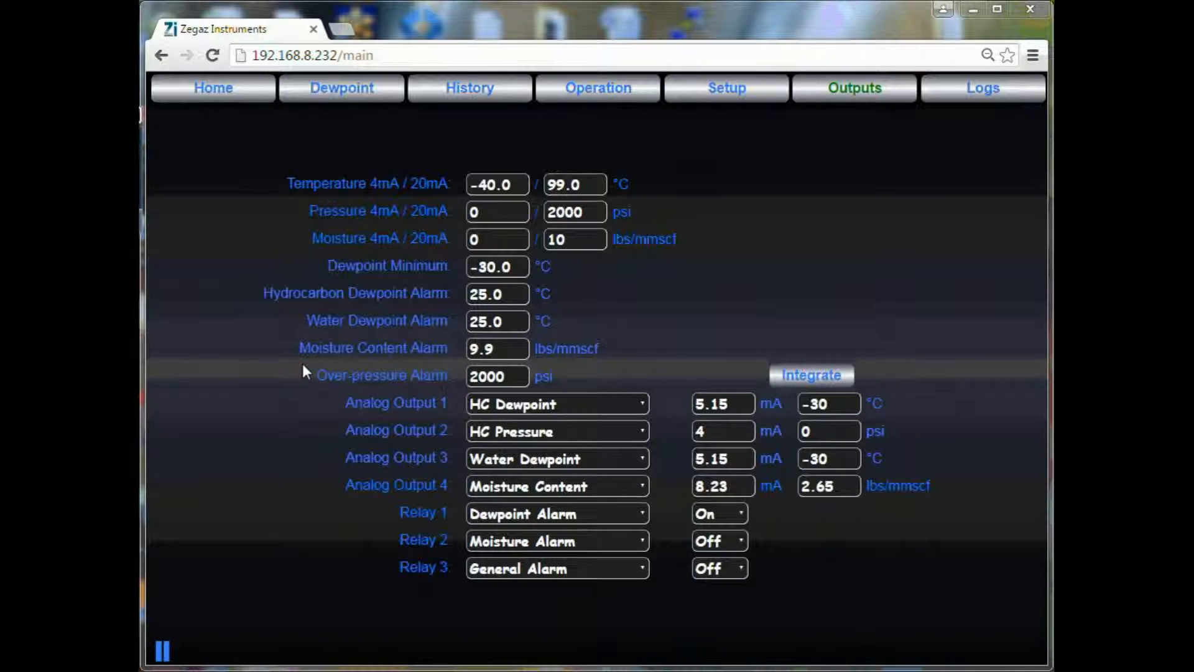
mouse_move(311, 385)
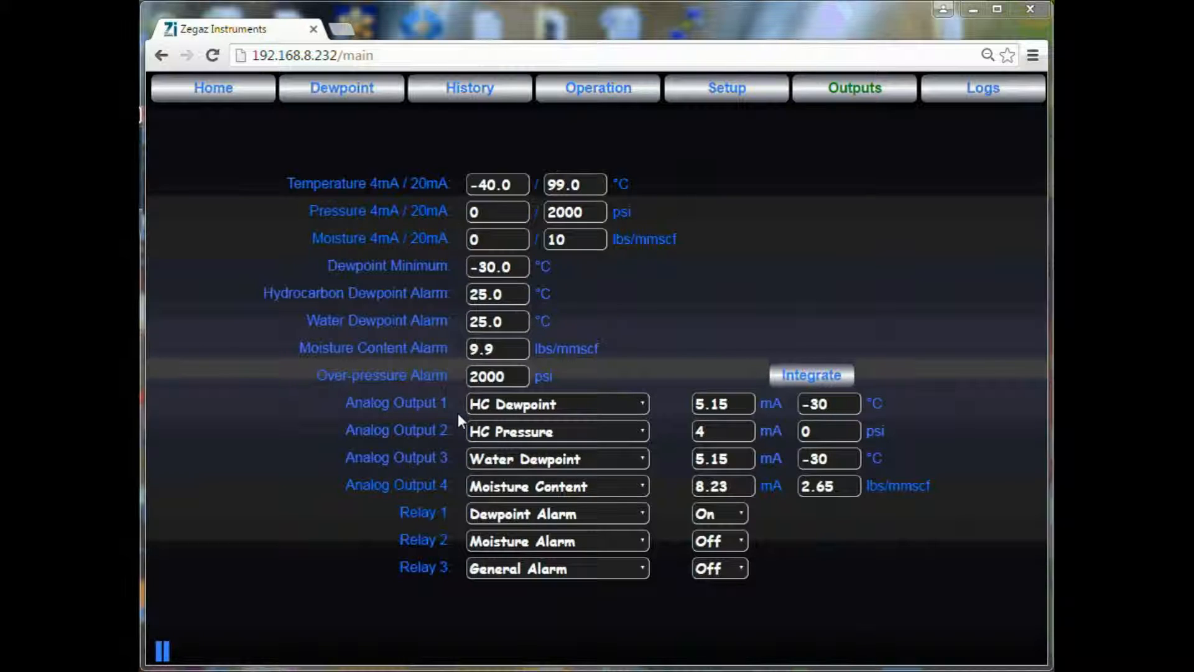
- Keep Water Dewpoint as the measurement source for Analog Output 3
click(556, 403)
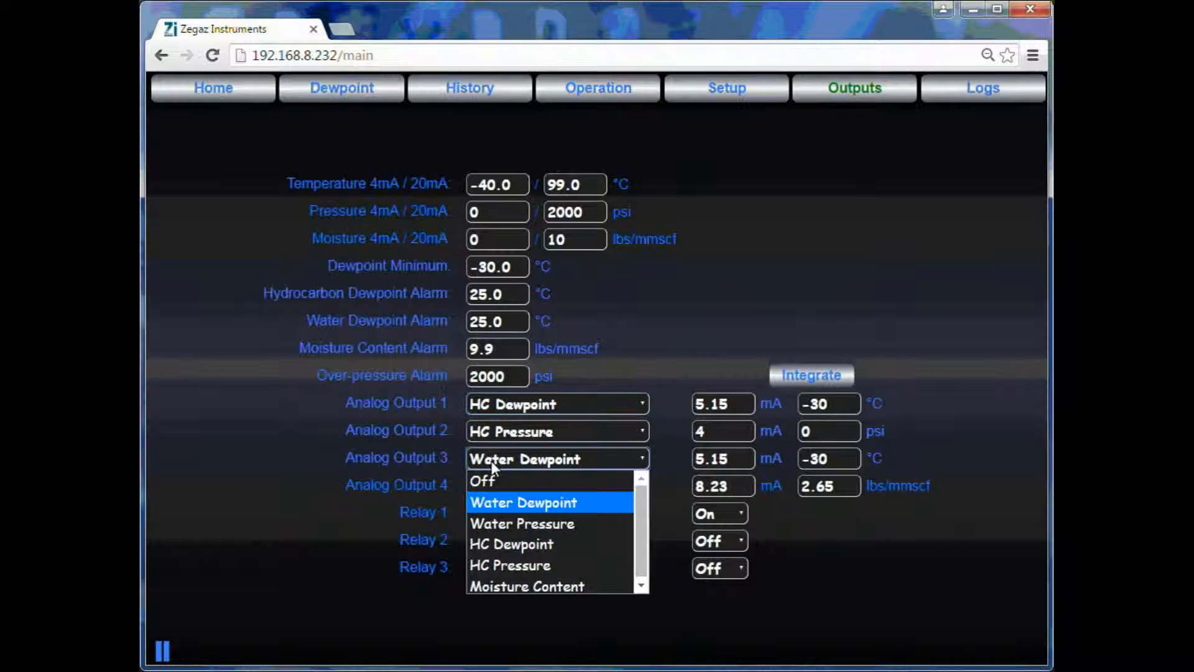
click(522, 501)
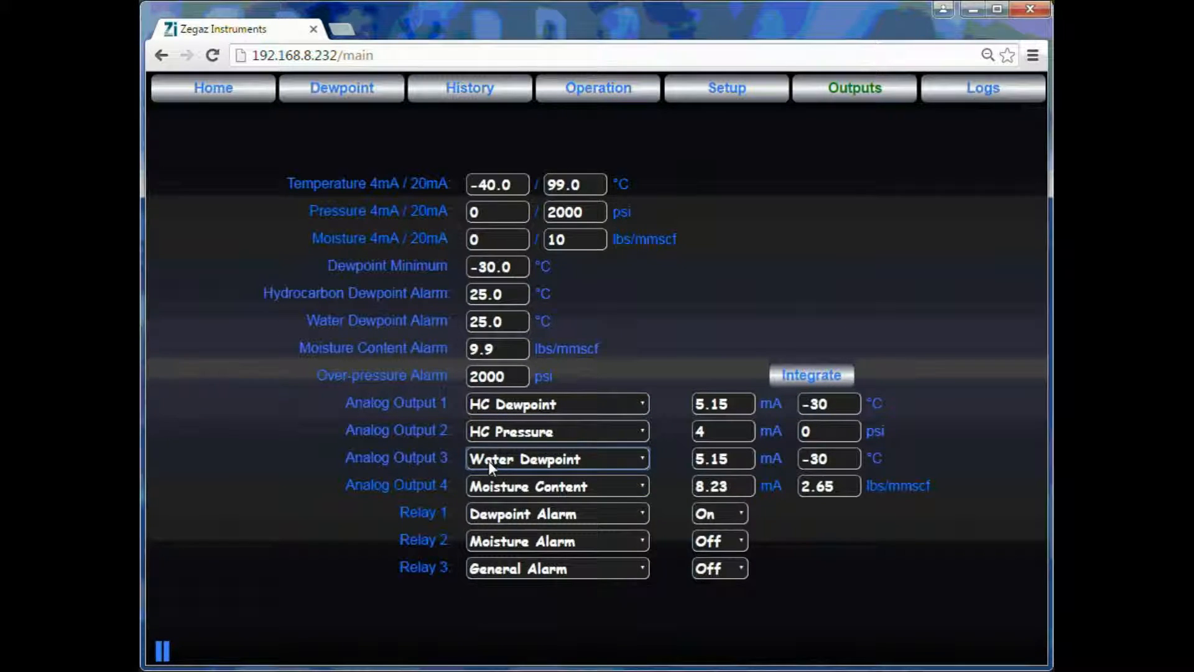
mouse_move(446, 543)
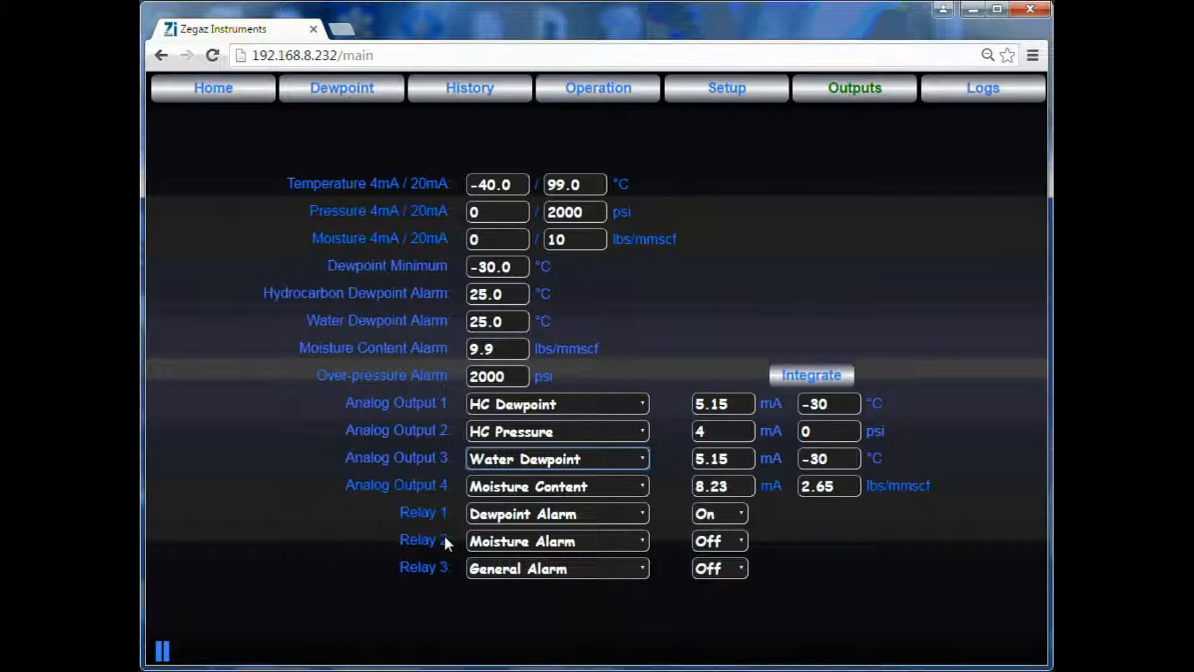
click(557, 513)
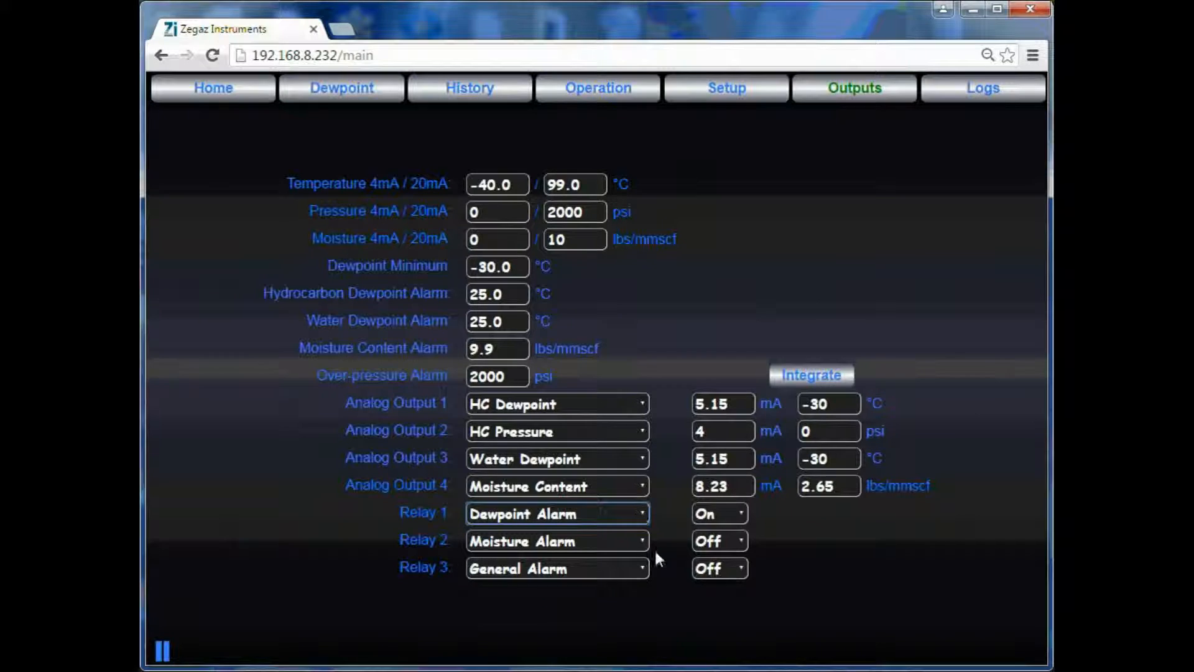
- Set Relay 1's state from On to Off
click(718, 513)
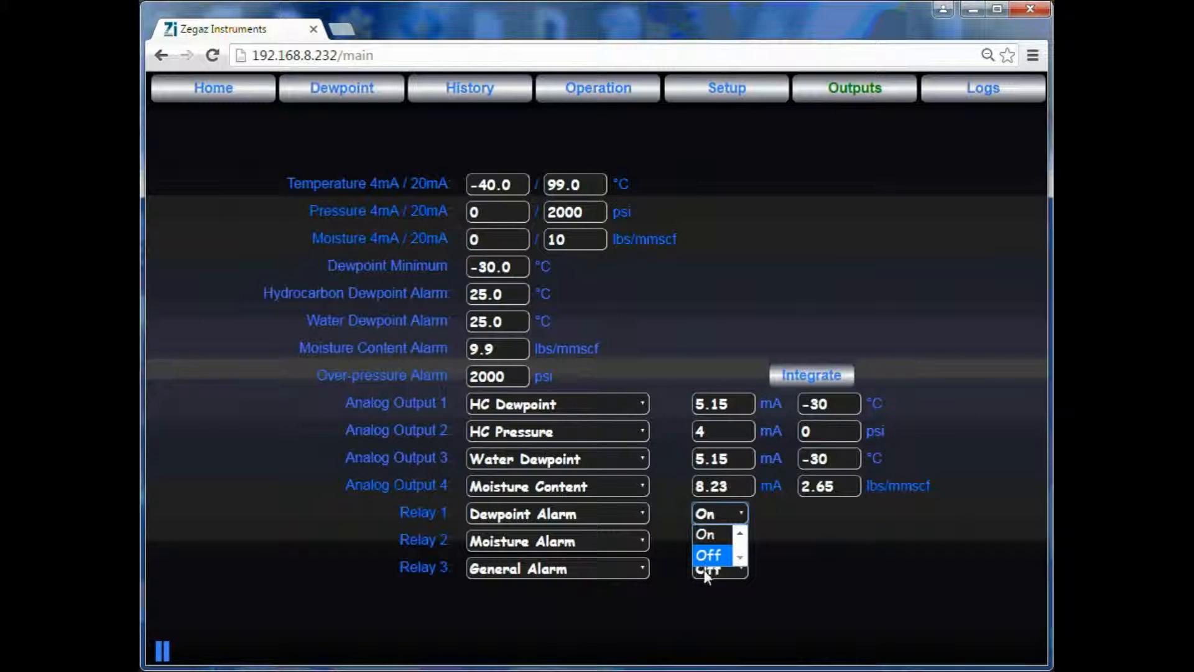
click(709, 555)
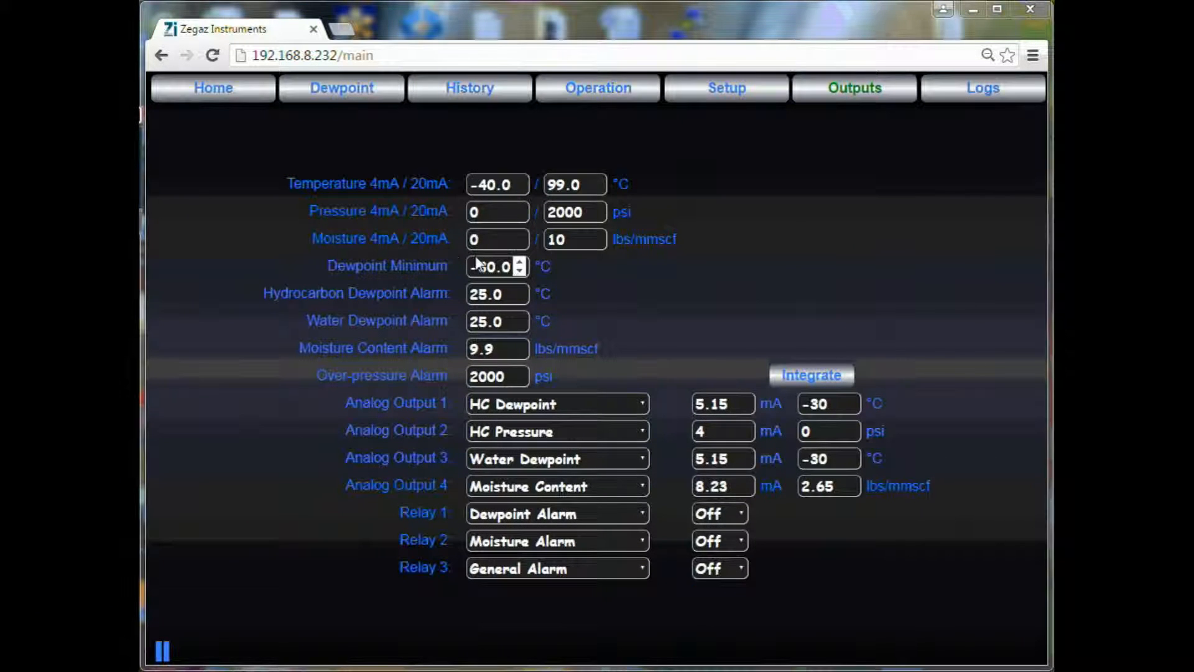
click(519, 266)
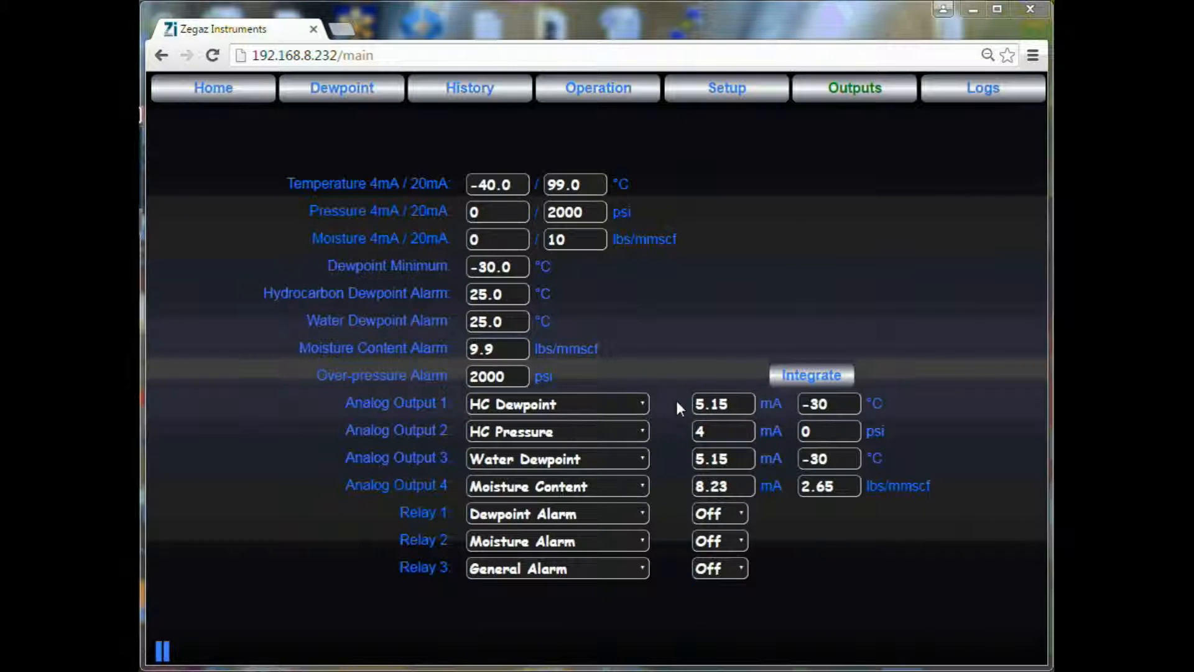
mouse_move(684, 406)
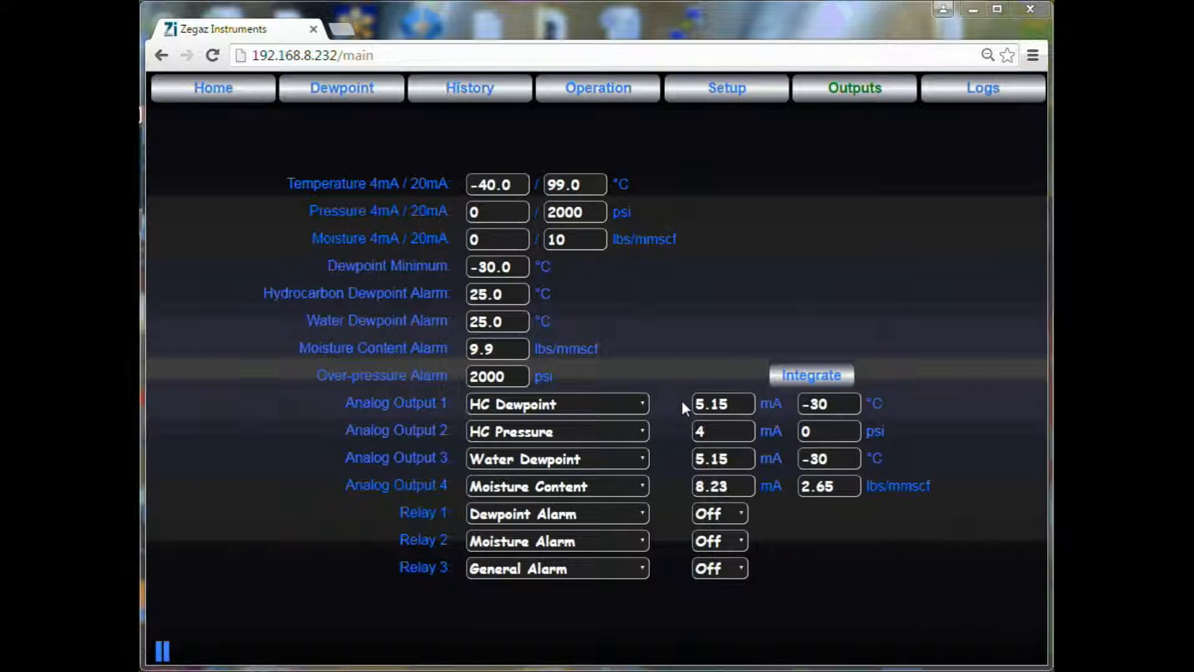
mouse_move(684, 493)
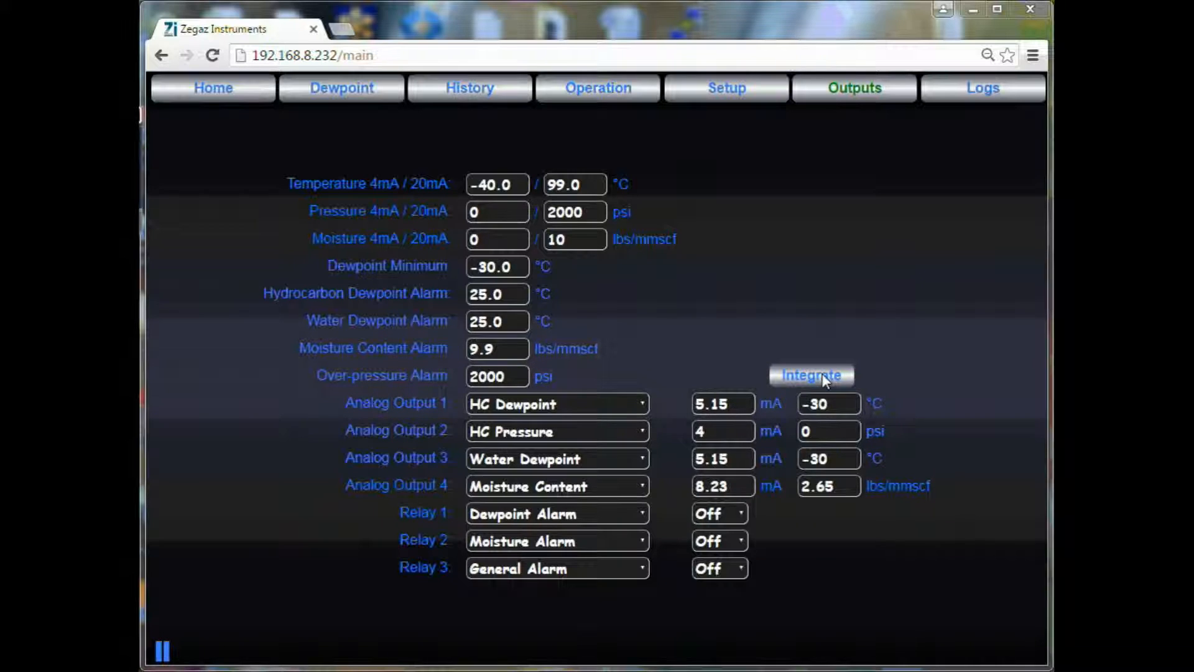
click(810, 374)
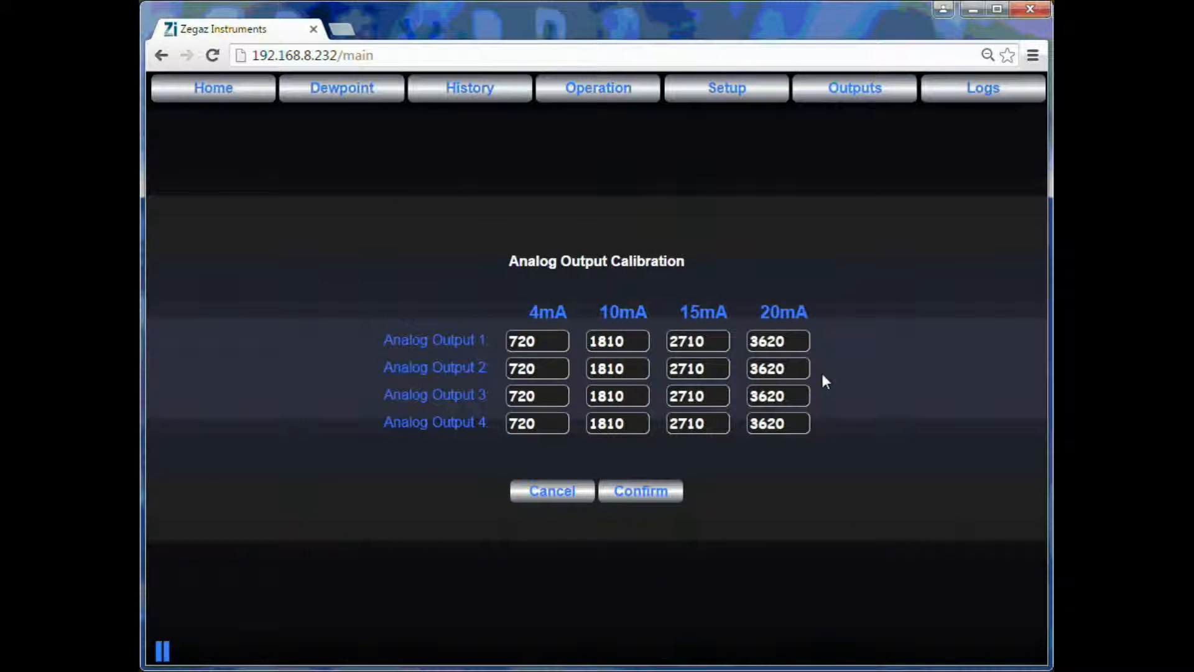
mouse_move(858, 293)
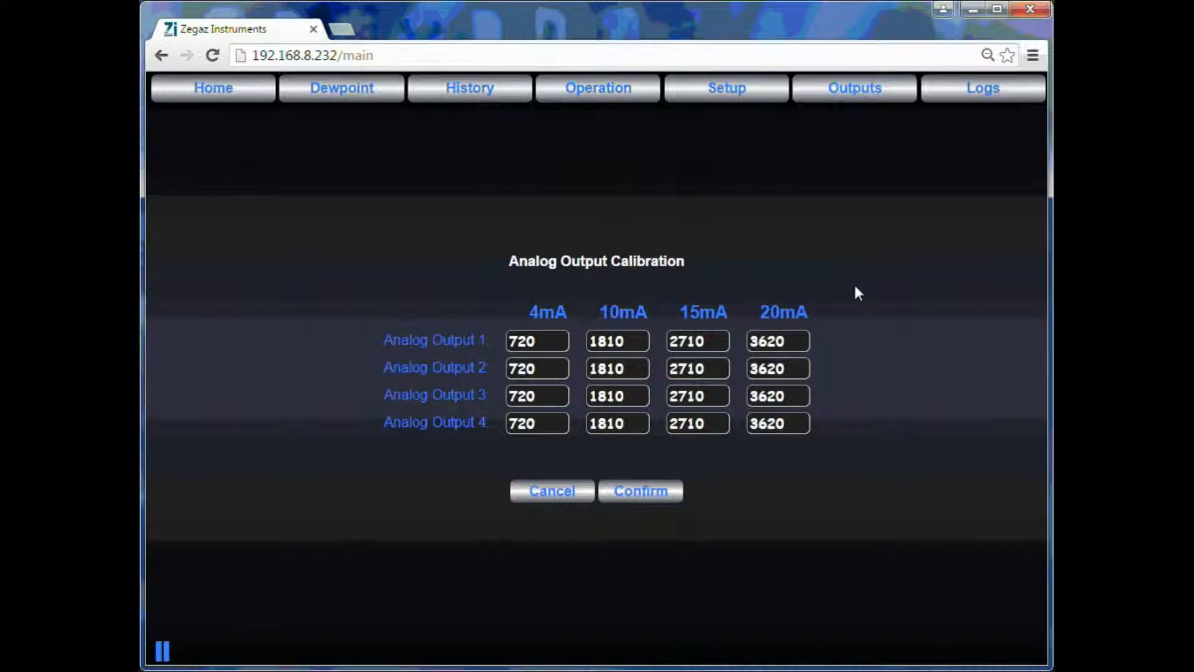
mouse_move(855, 333)
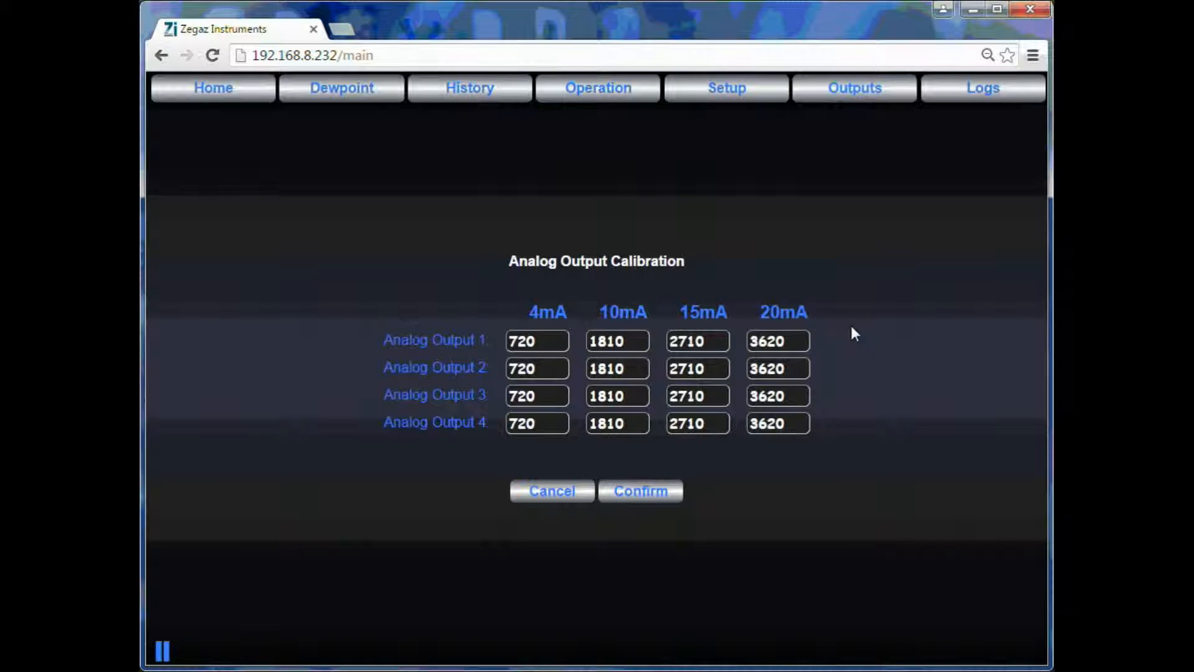
mouse_move(524, 323)
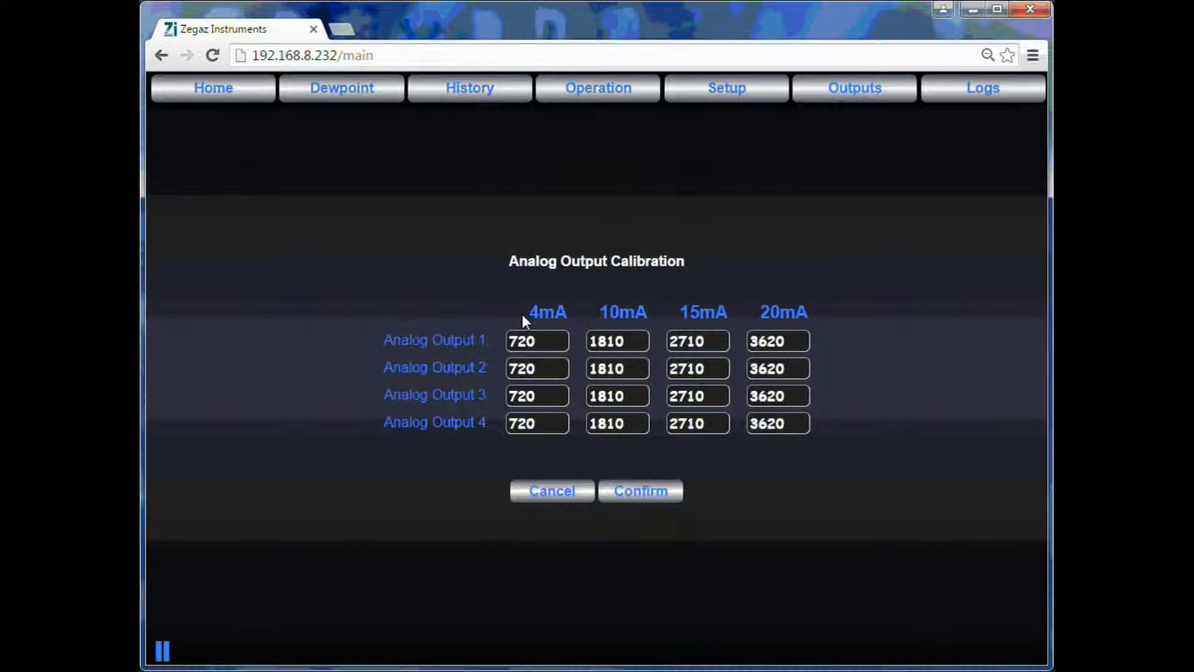
click(537, 341)
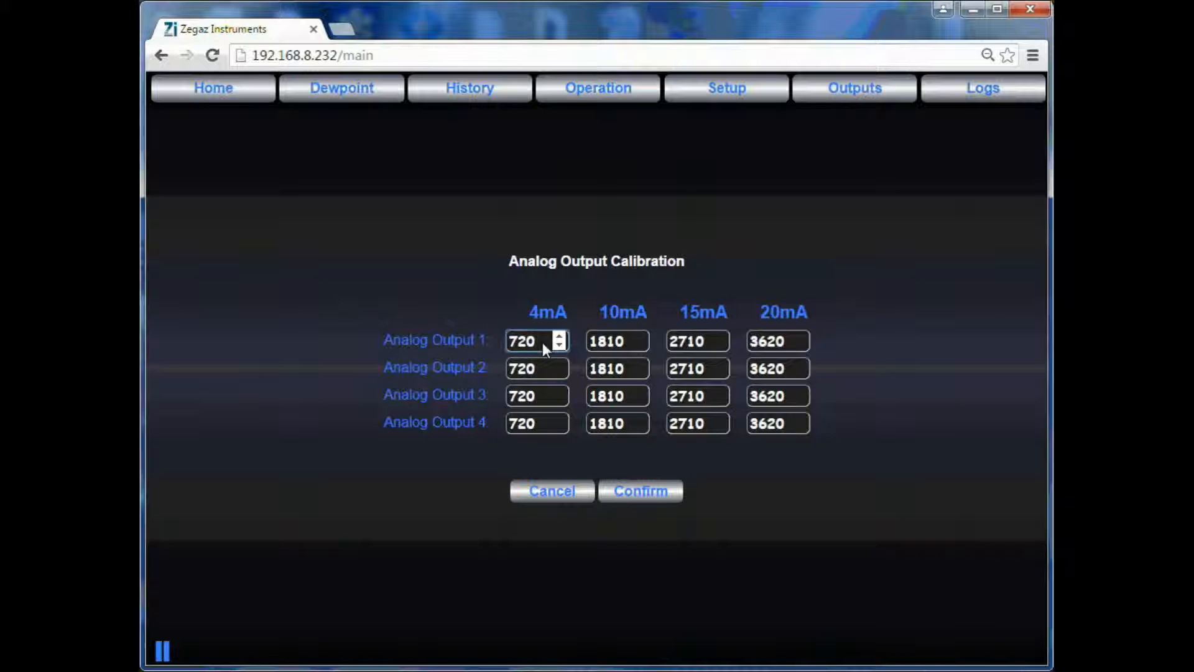
click(617, 341)
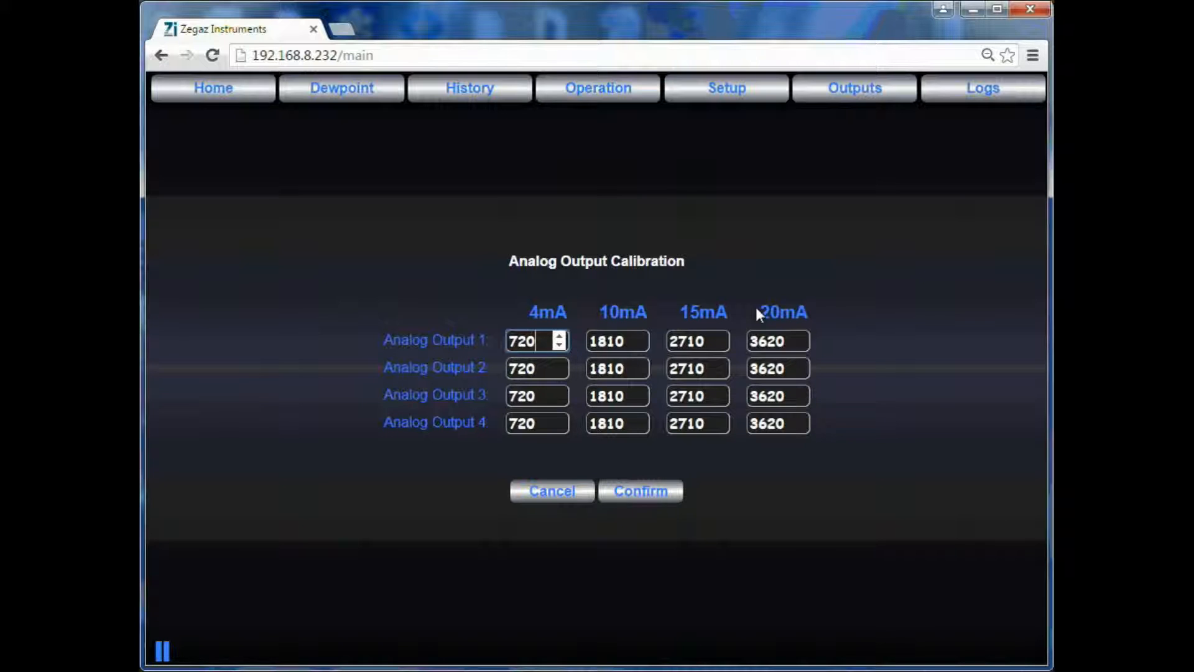
mouse_move(643, 487)
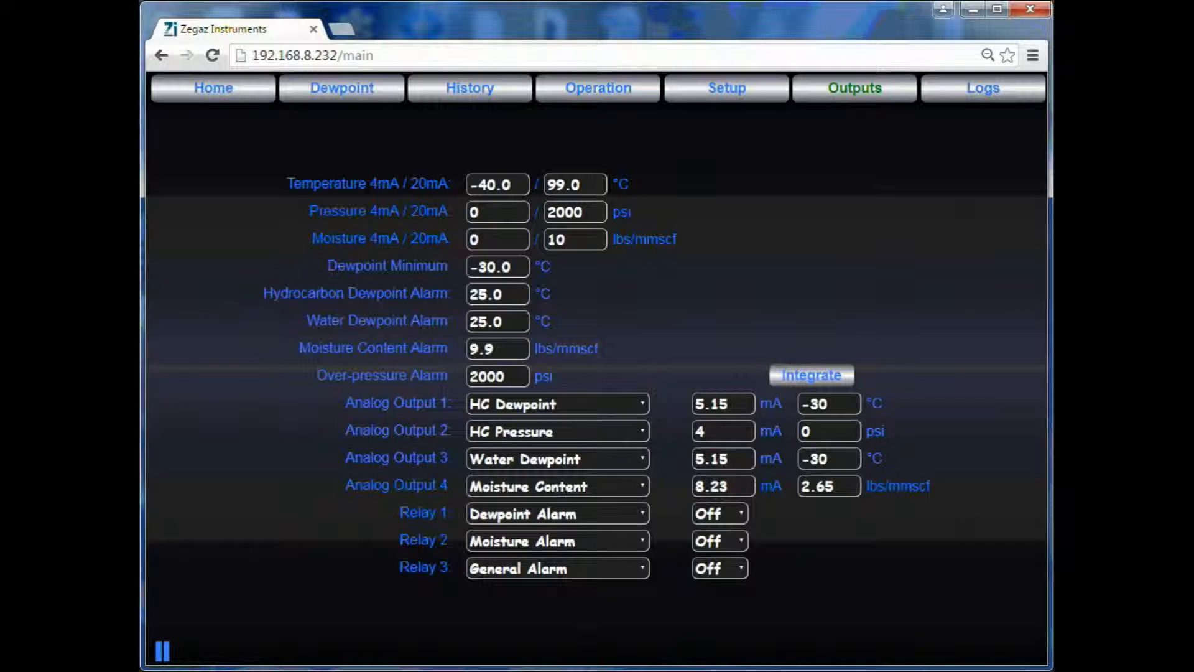
- View the analyzer's event log and page to the more recent alarm and output-mode entries
click(982, 87)
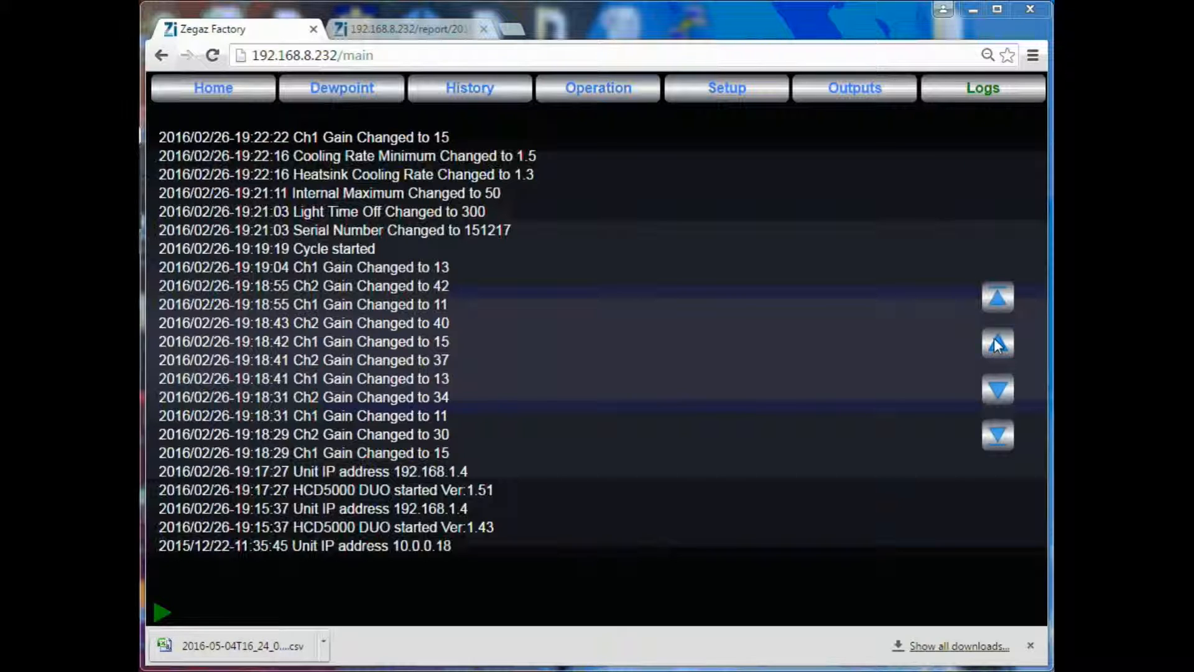
click(998, 343)
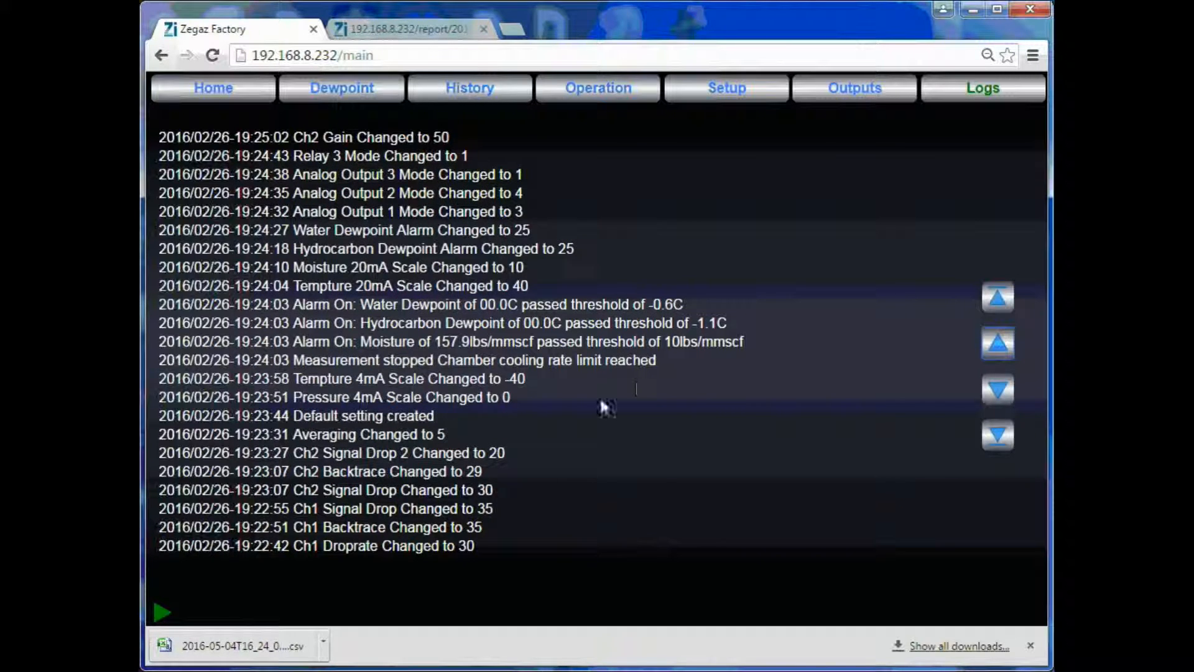